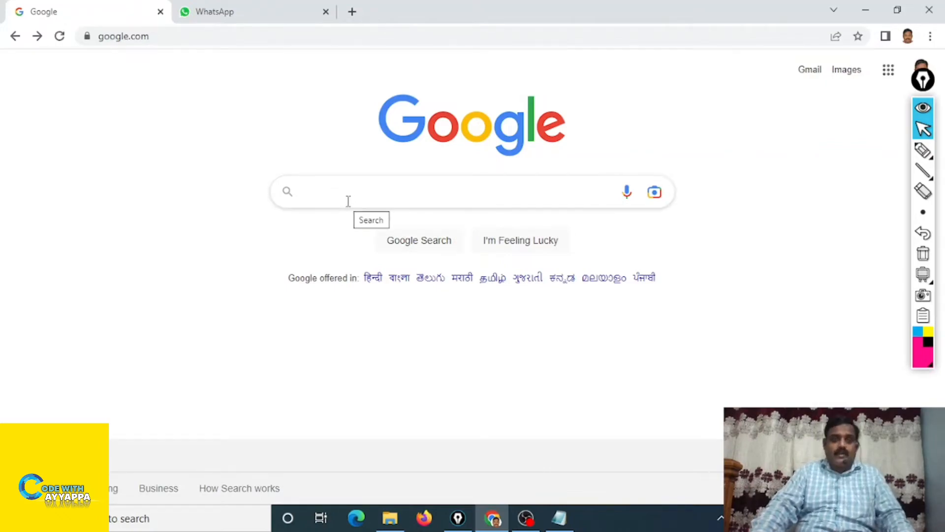
Search Google for 'hackerrank' and open the official HackerRank site from the results
text(hackerra)
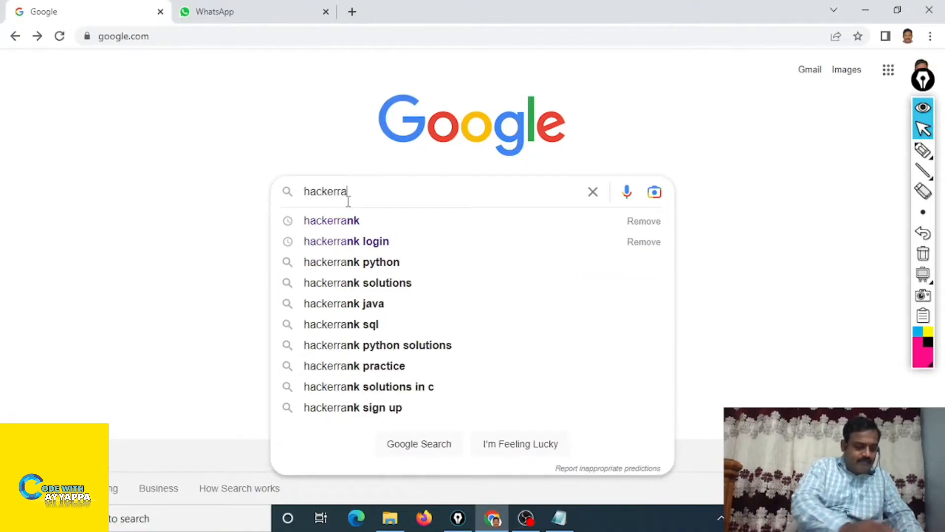
click(331, 220)
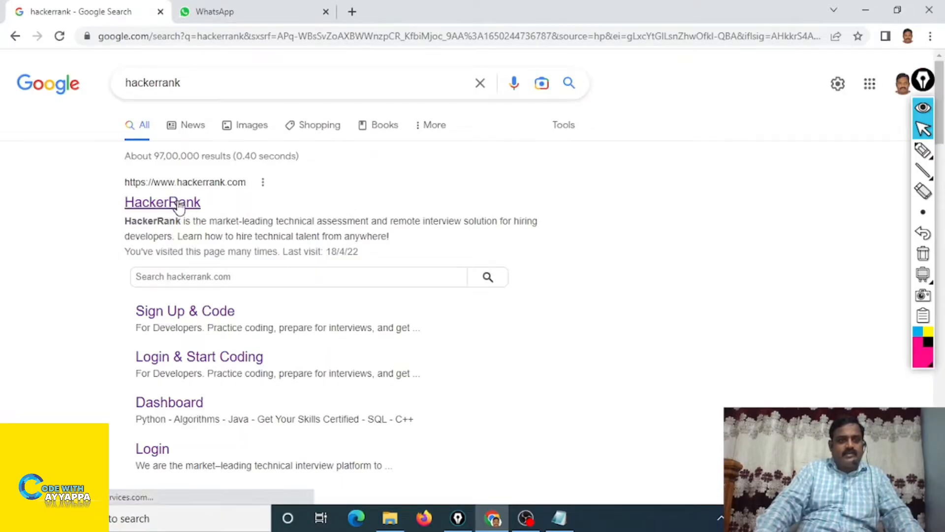
click(162, 202)
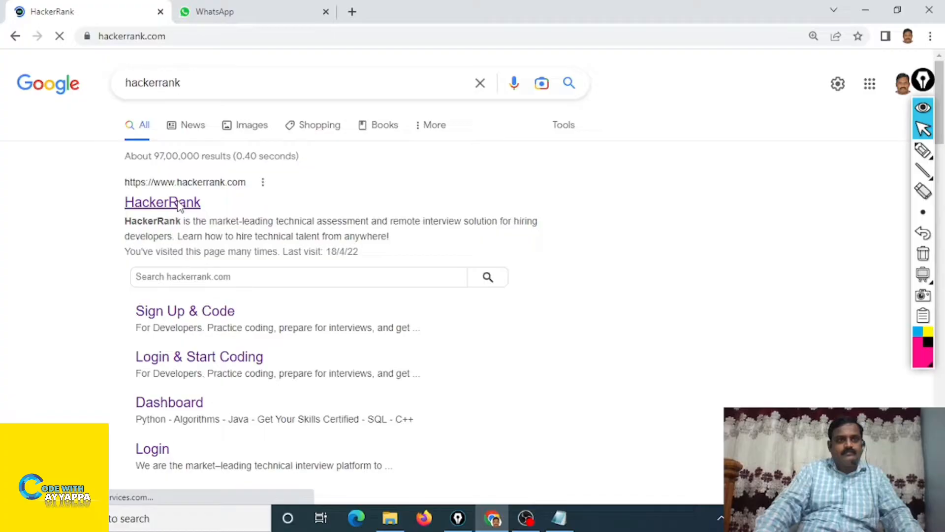
click(162, 202)
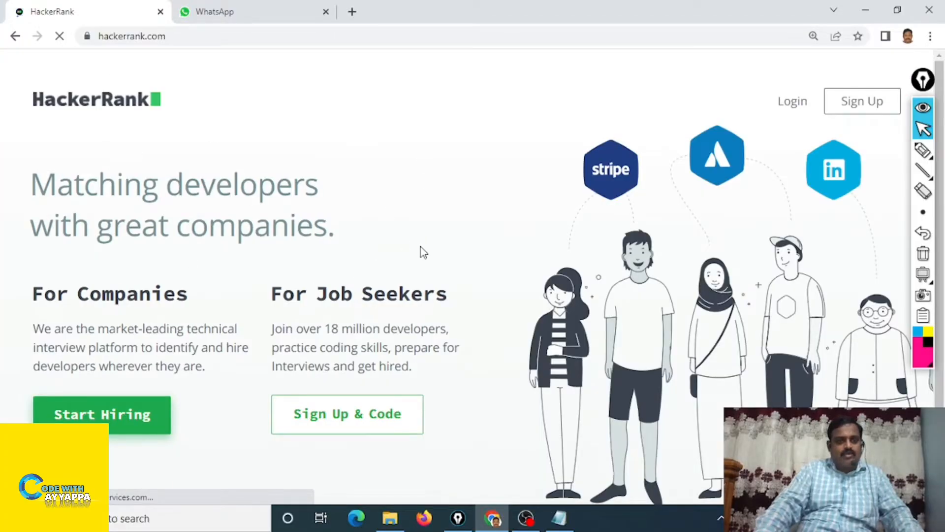
scroll(down, 3)
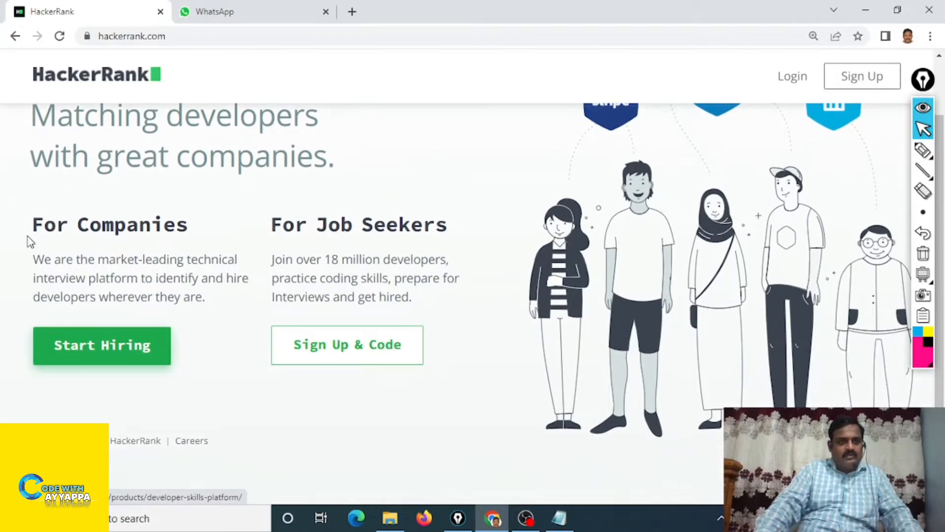
mouse_move(108, 359)
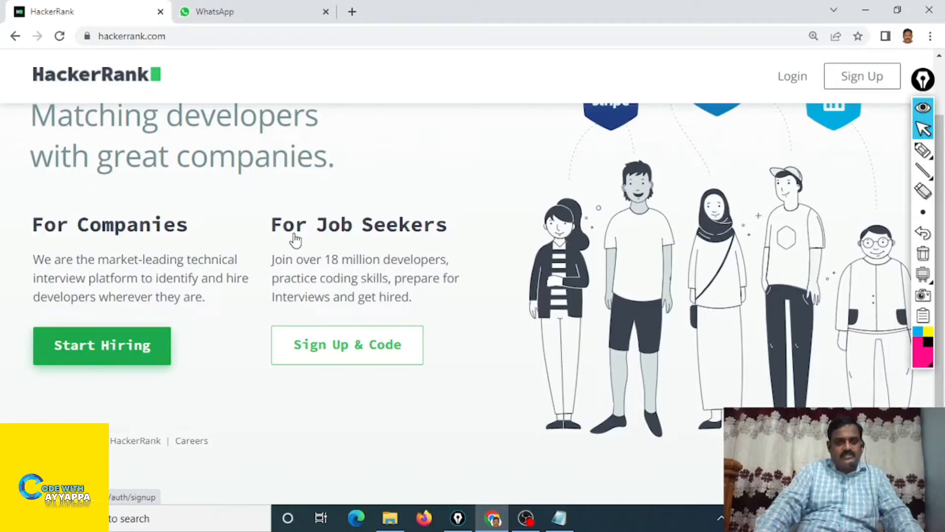
mouse_move(371, 353)
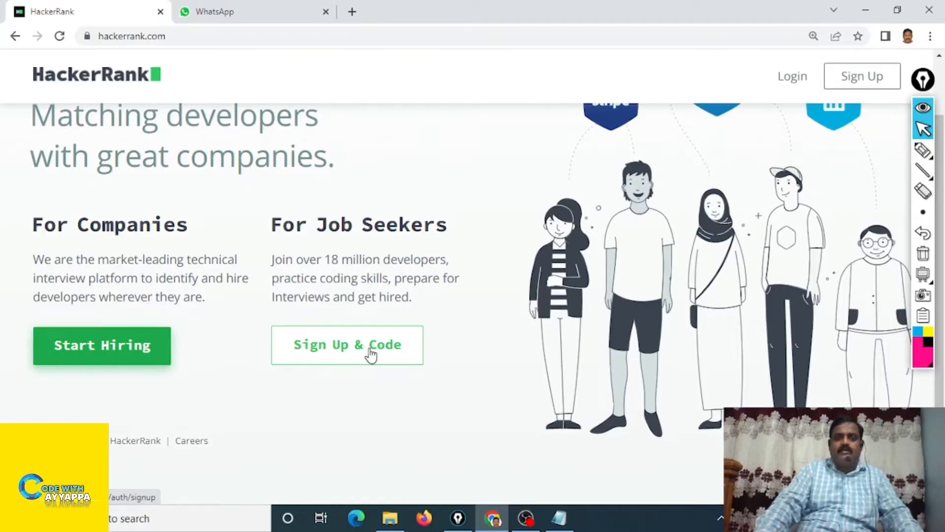
mouse_move(346, 366)
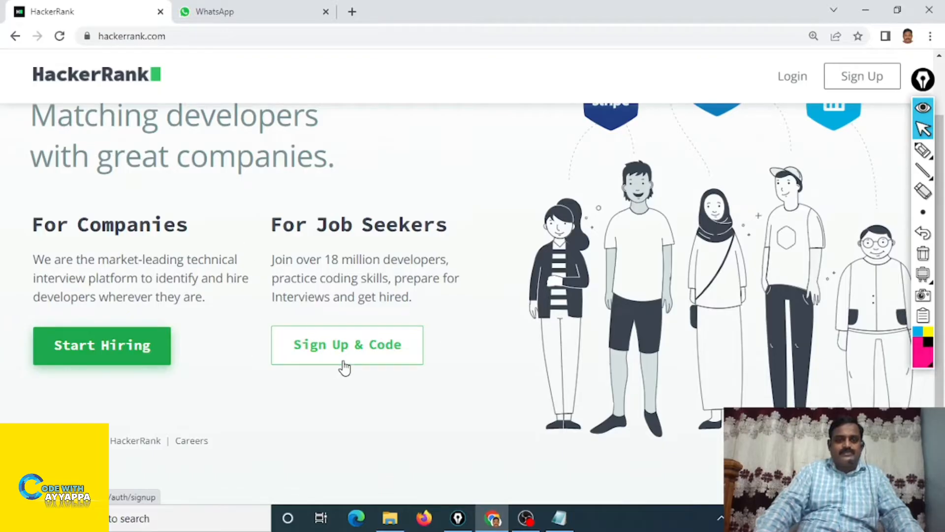
mouse_move(357, 352)
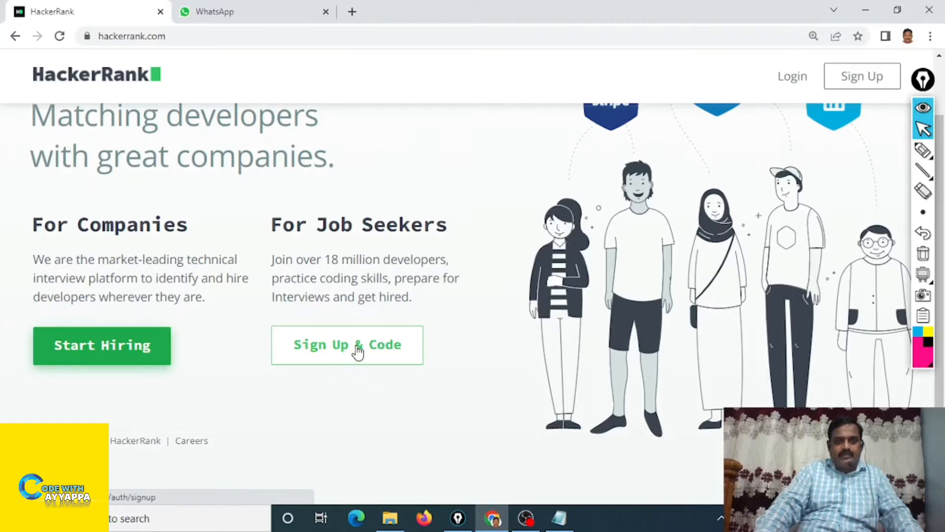
Open the developer sign-up form and fill in the first and last name from saved suggestions
click(346, 345)
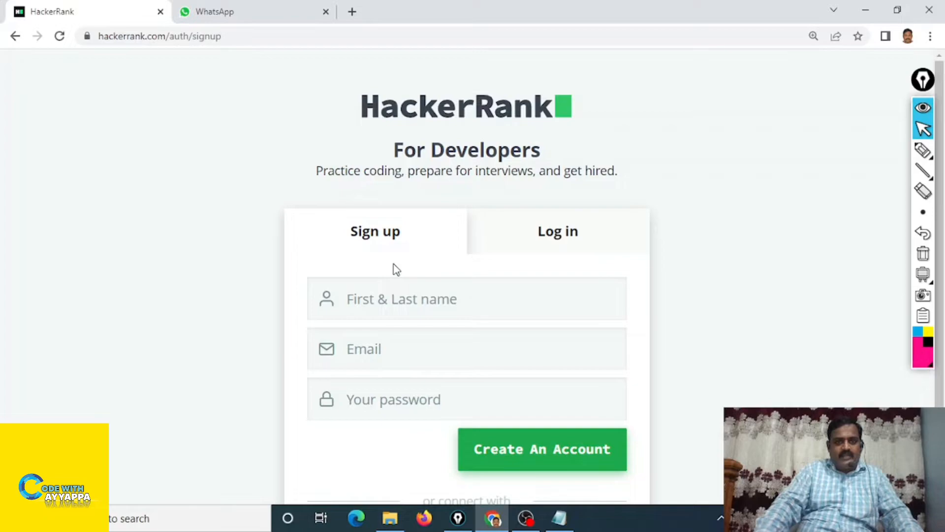
click(401, 299)
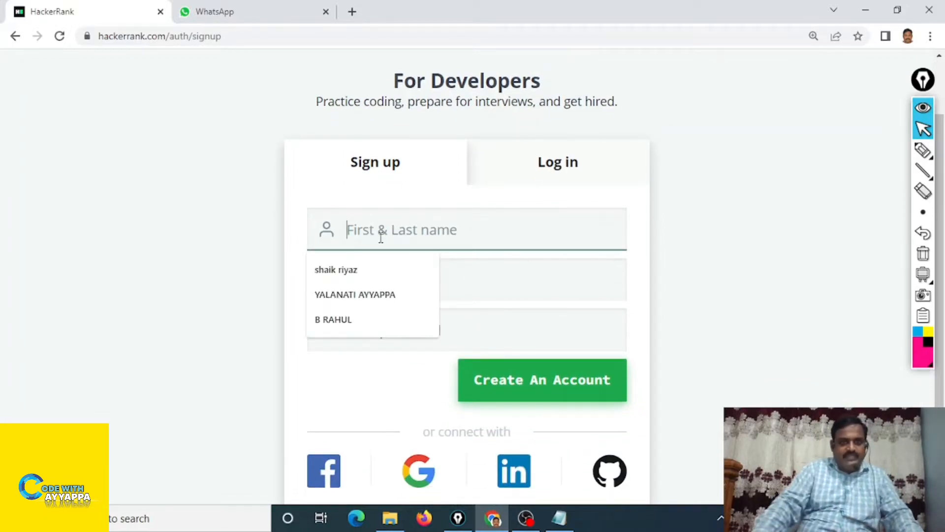
click(336, 269)
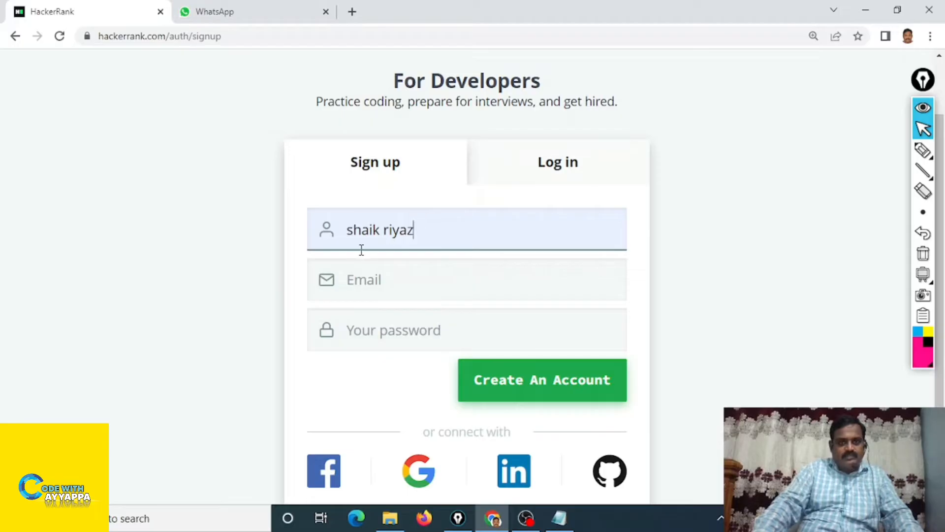
click(421, 279)
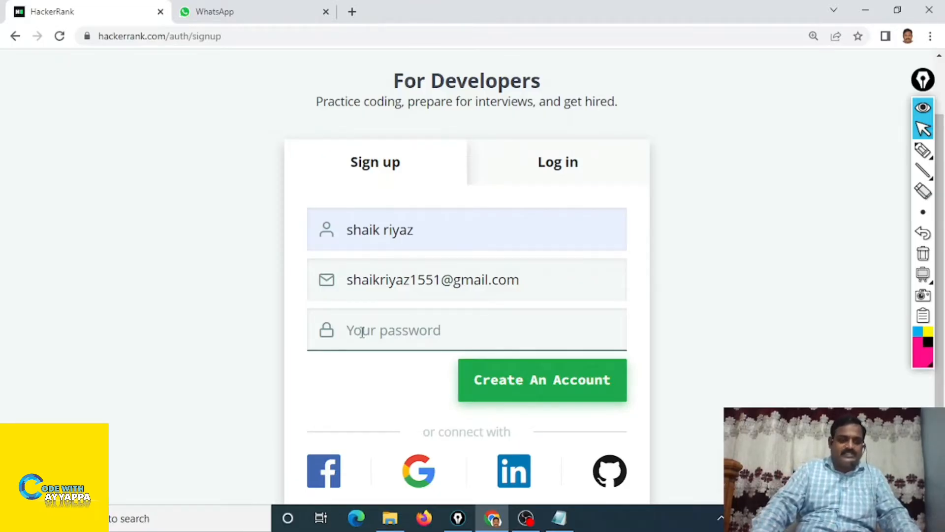
Enter the email and password, then submit the form to create the account
click(422, 330)
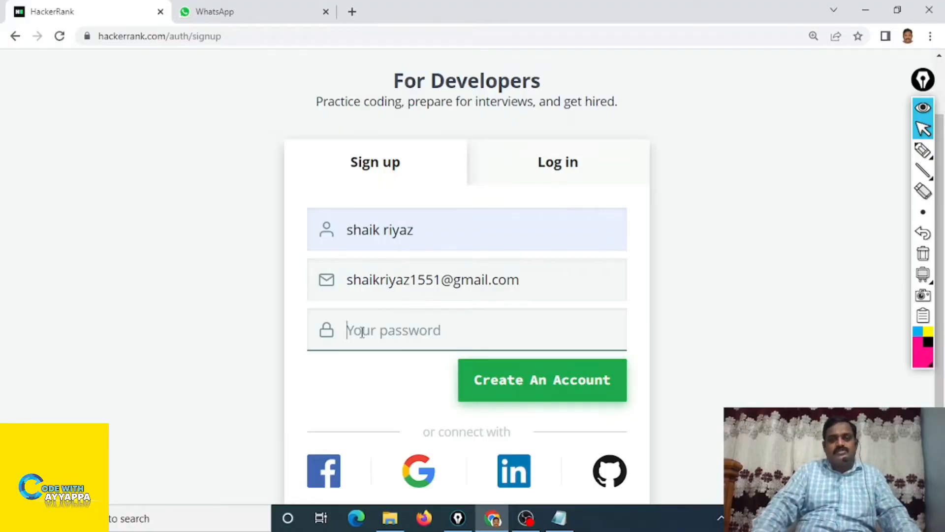
text(•)
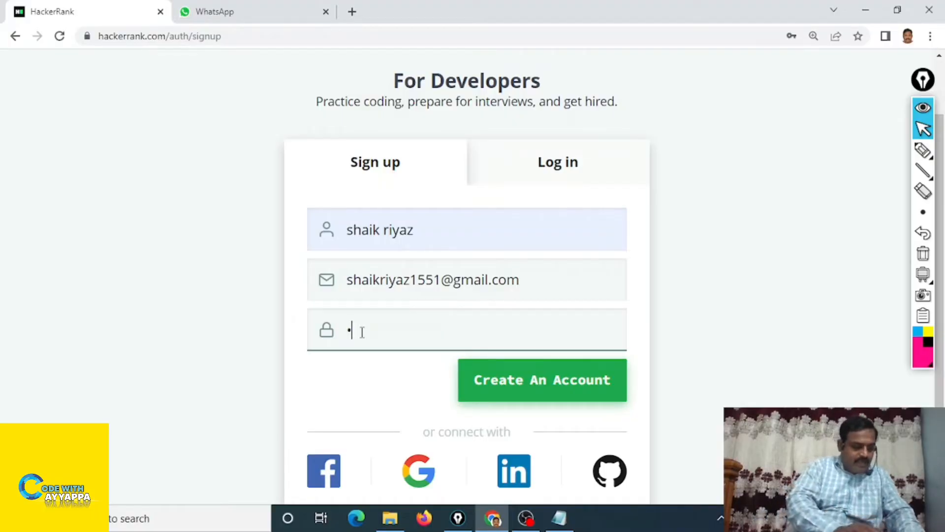
text(••••)
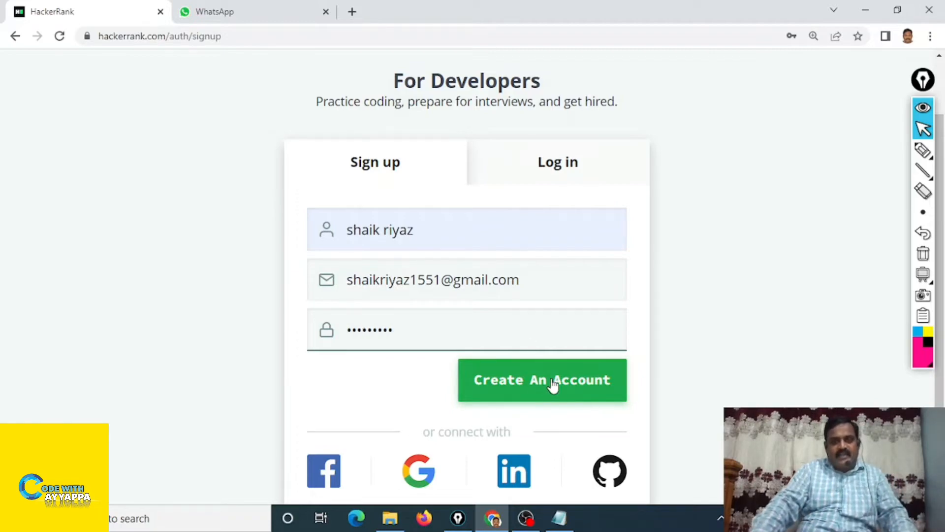
click(542, 379)
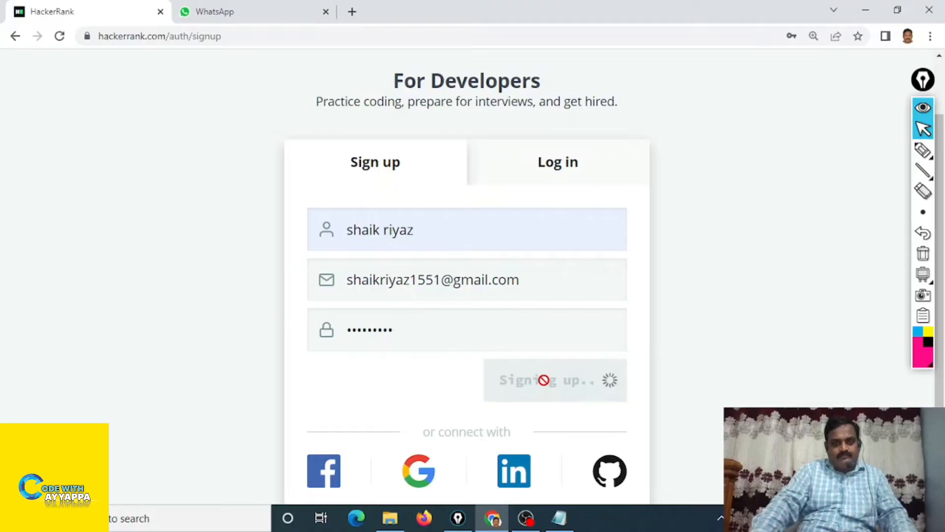
click(554, 379)
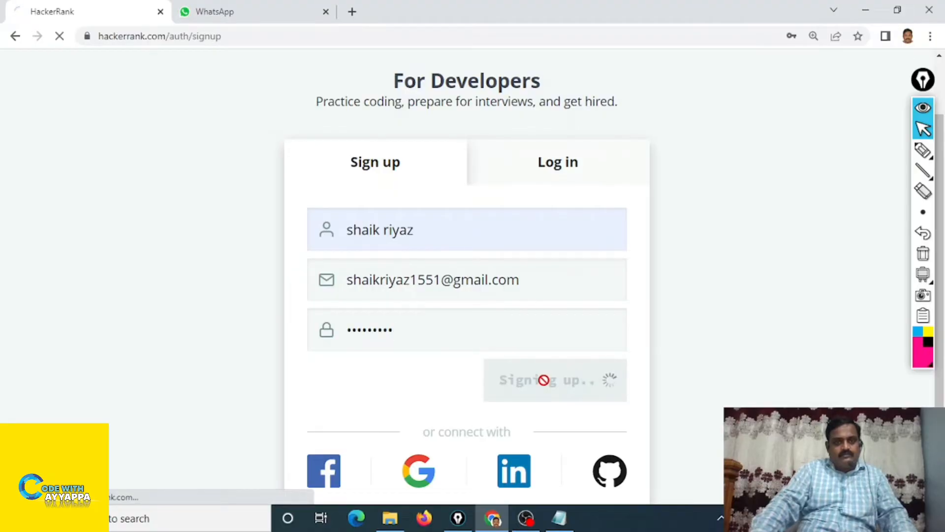
Choose learning and competing as the joining reason and identify as a student
click(554, 380)
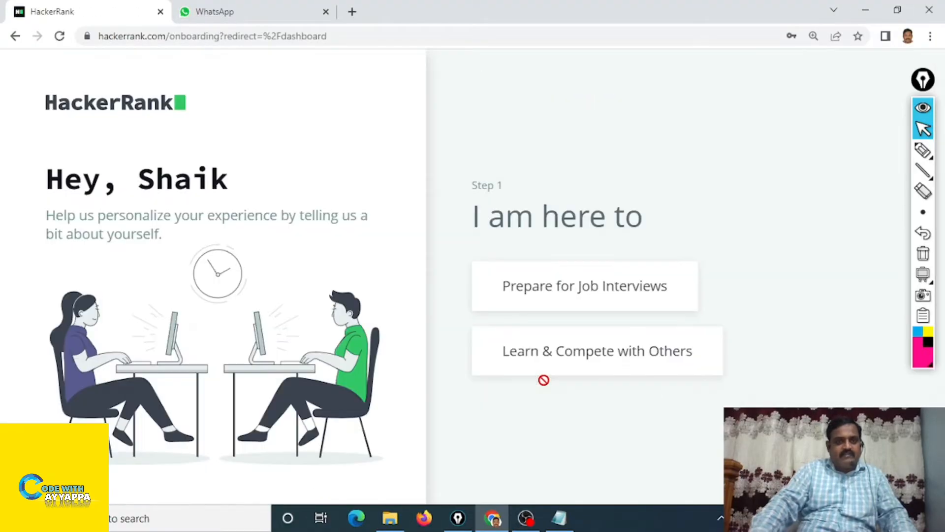
mouse_move(404, 234)
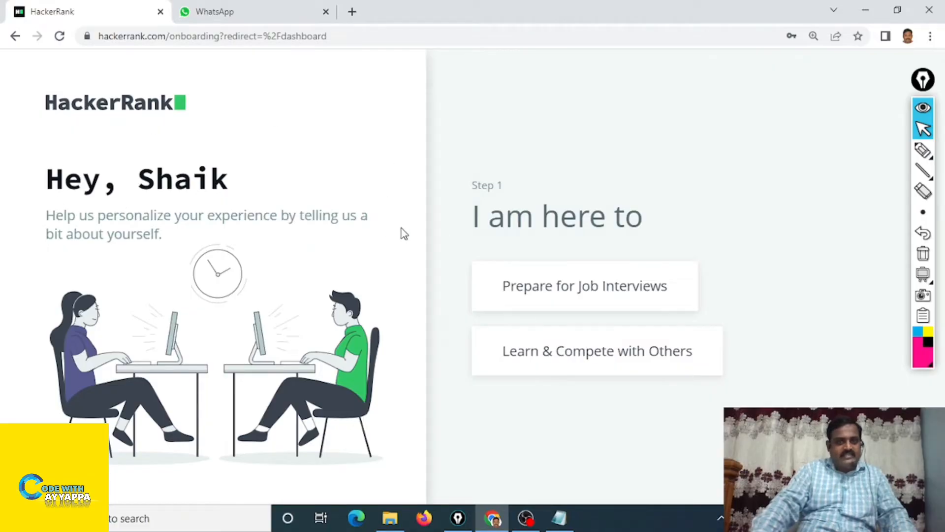
mouse_move(132, 229)
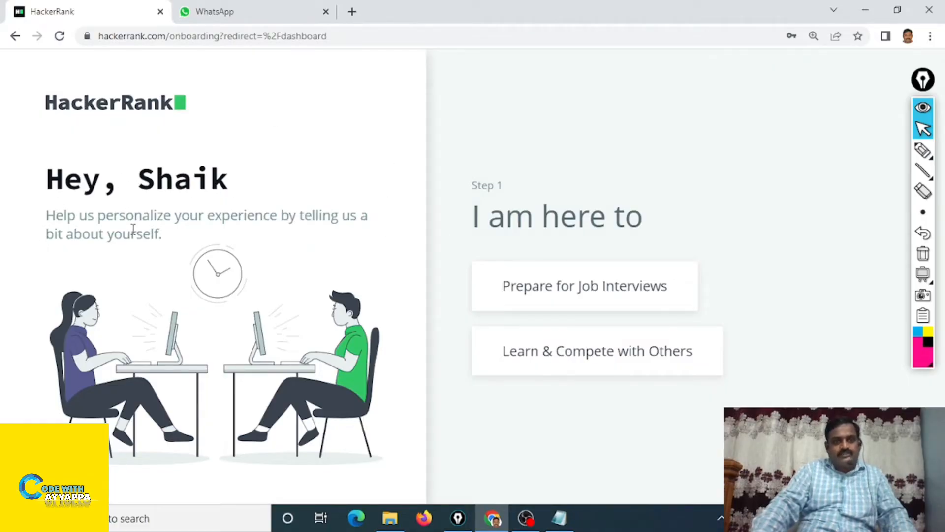
mouse_move(536, 300)
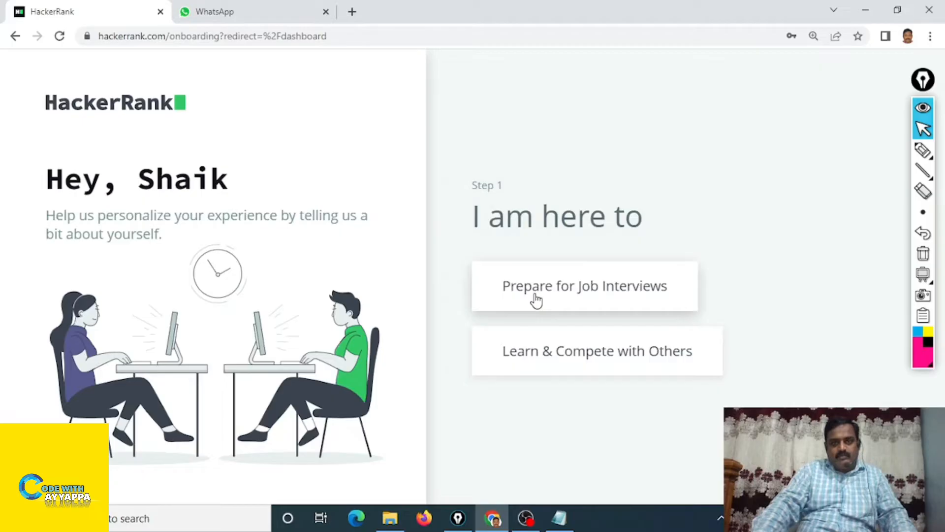
mouse_move(671, 360)
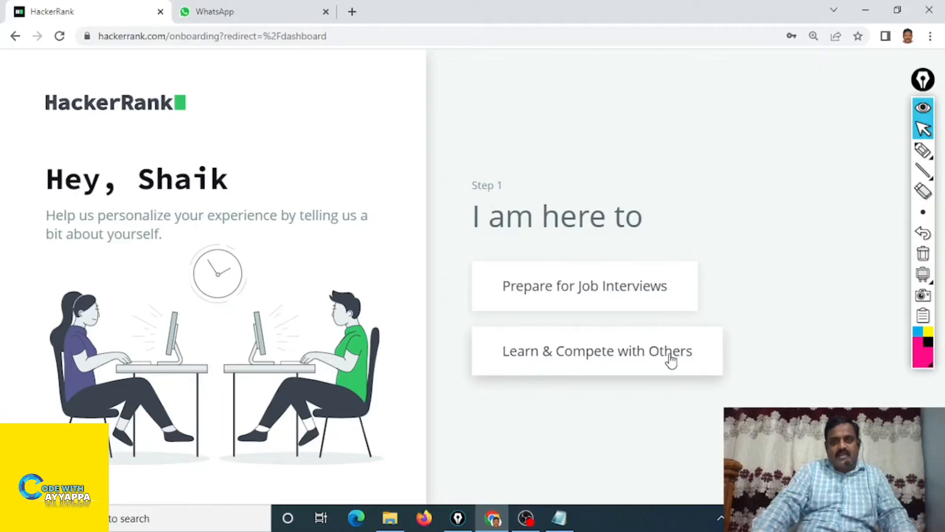
mouse_move(559, 362)
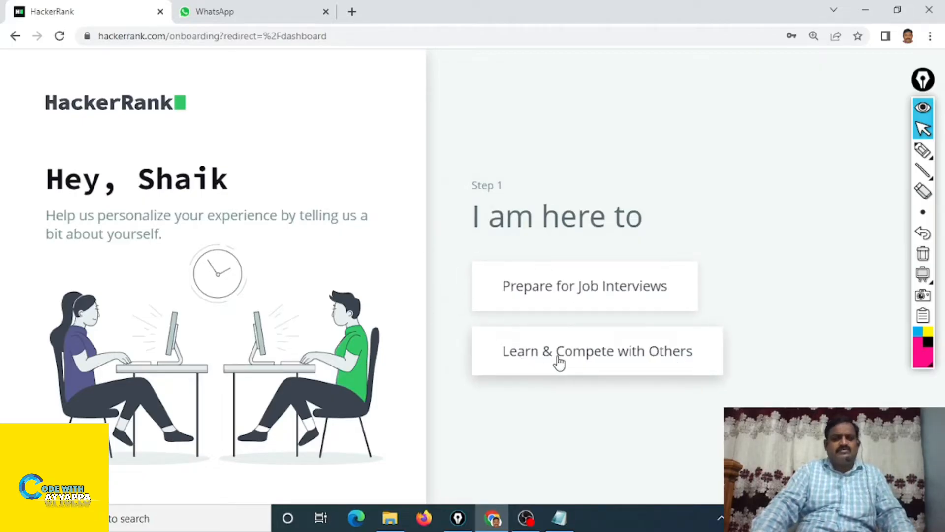
mouse_move(597, 360)
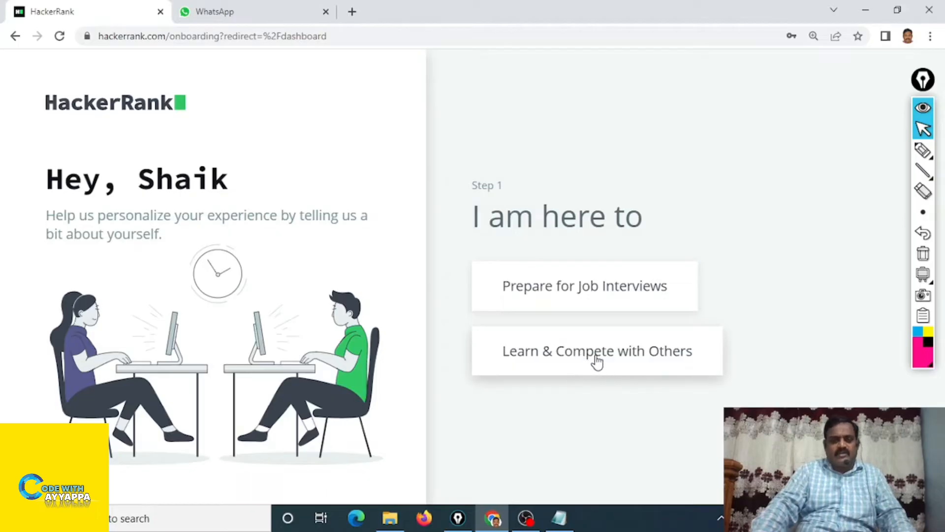
mouse_move(623, 365)
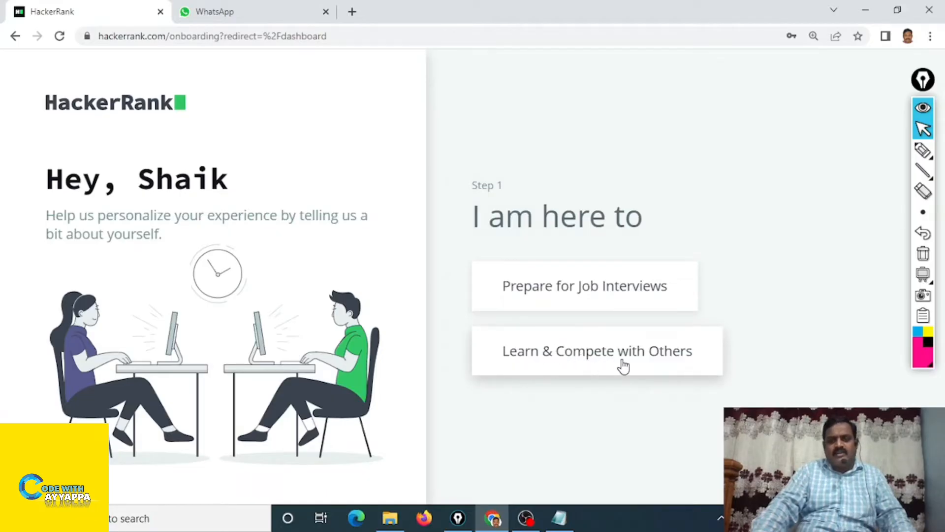
click(596, 350)
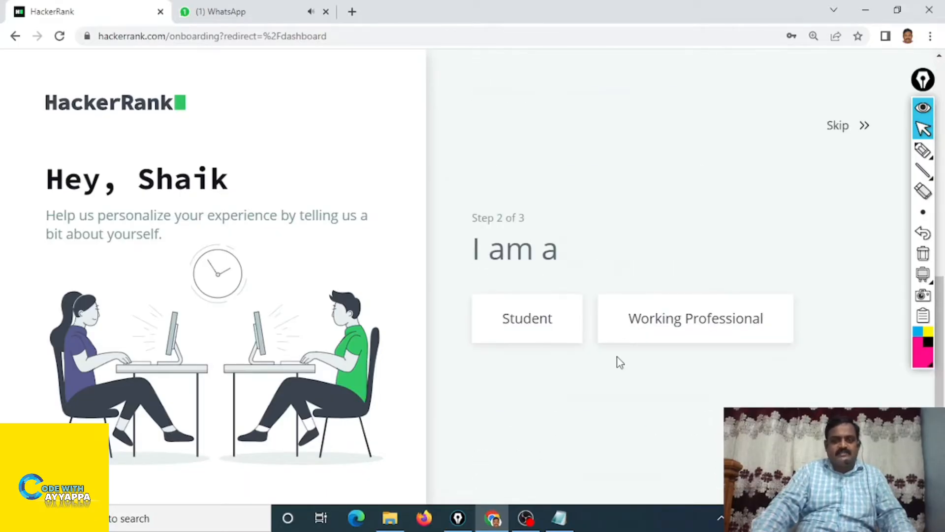
click(526, 330)
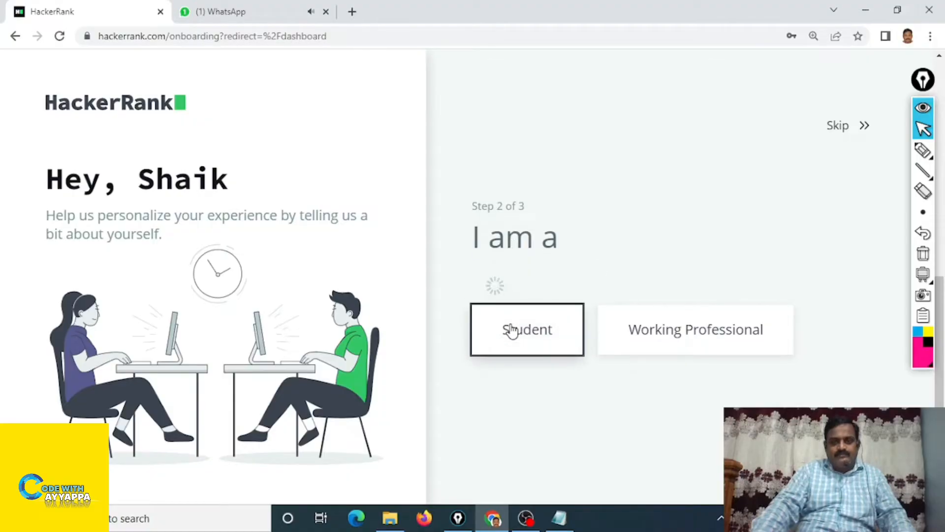
click(526, 329)
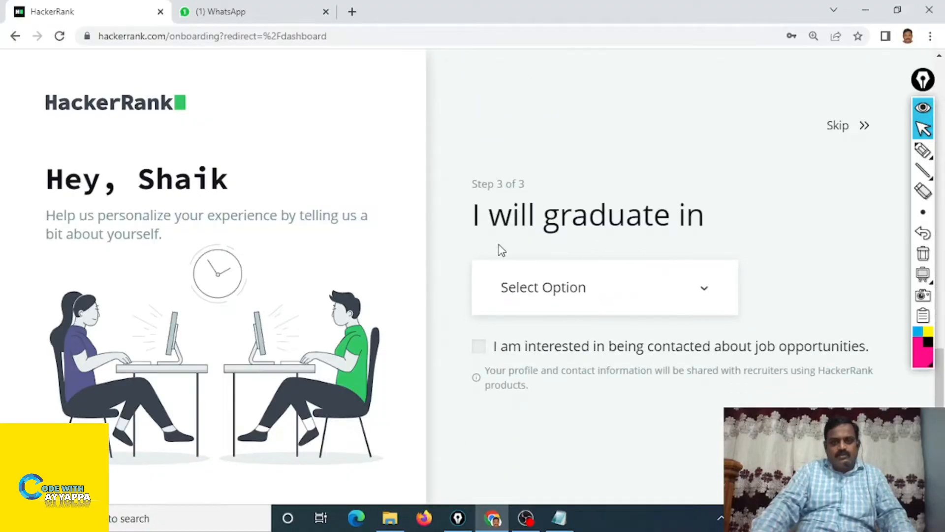
Set graduation year to 2025, opt in to job contact, and submit the onboarding answers
click(603, 287)
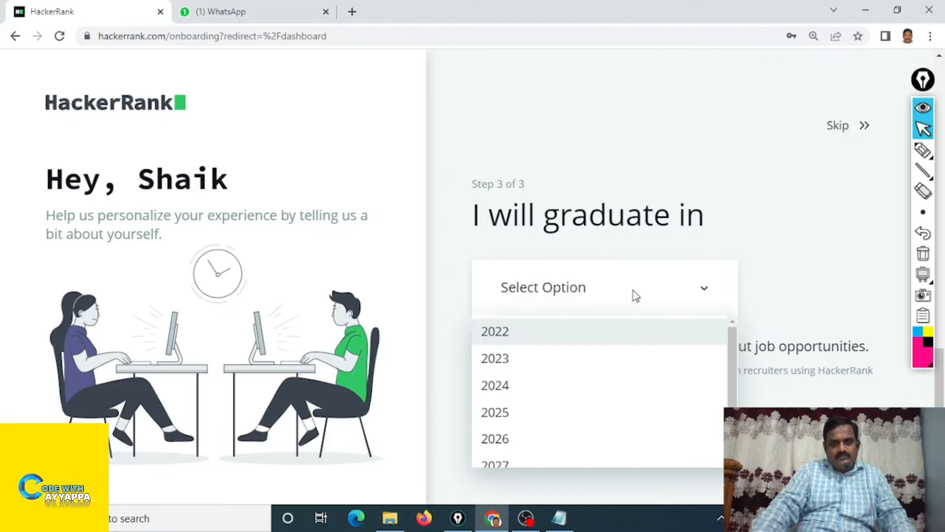
mouse_move(512, 416)
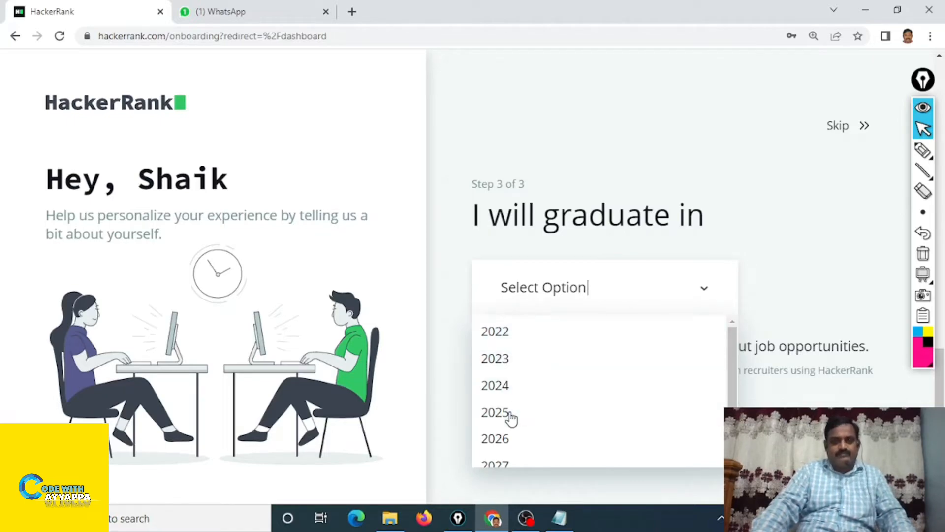
click(495, 412)
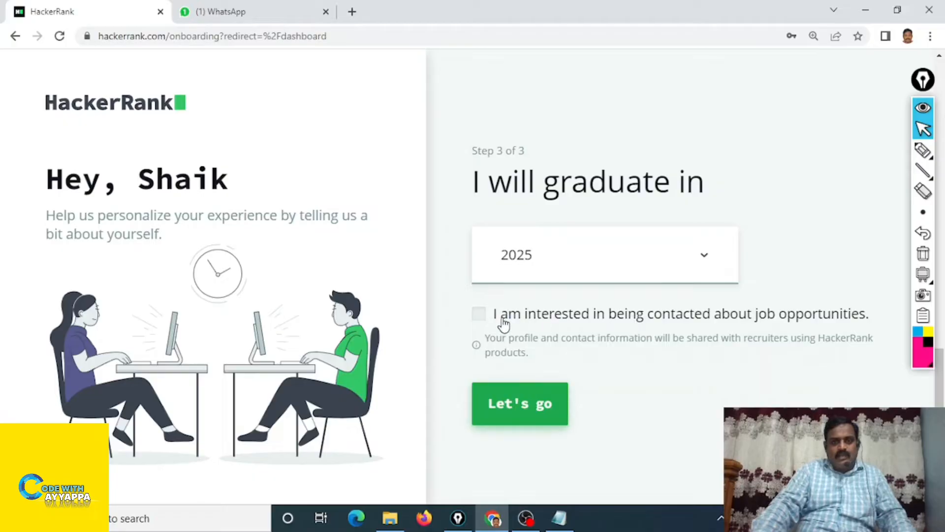
mouse_move(834, 327)
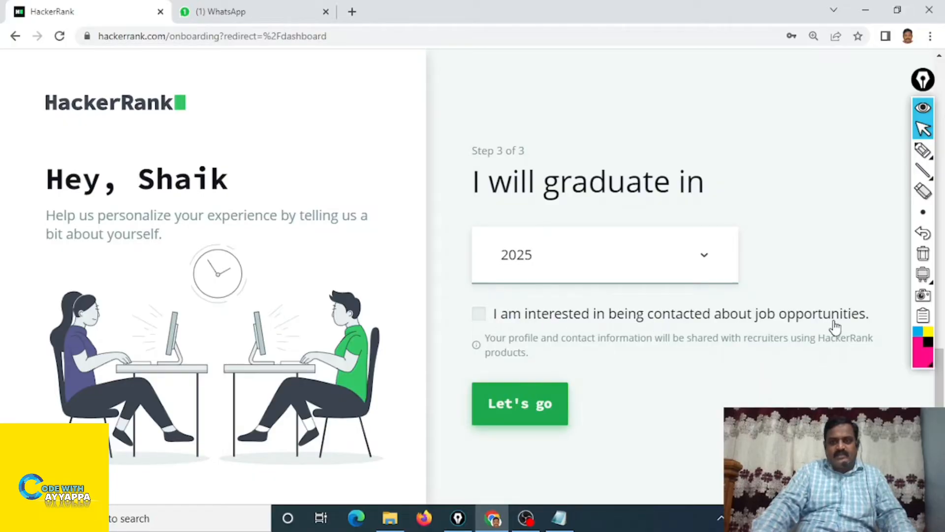
mouse_move(479, 325)
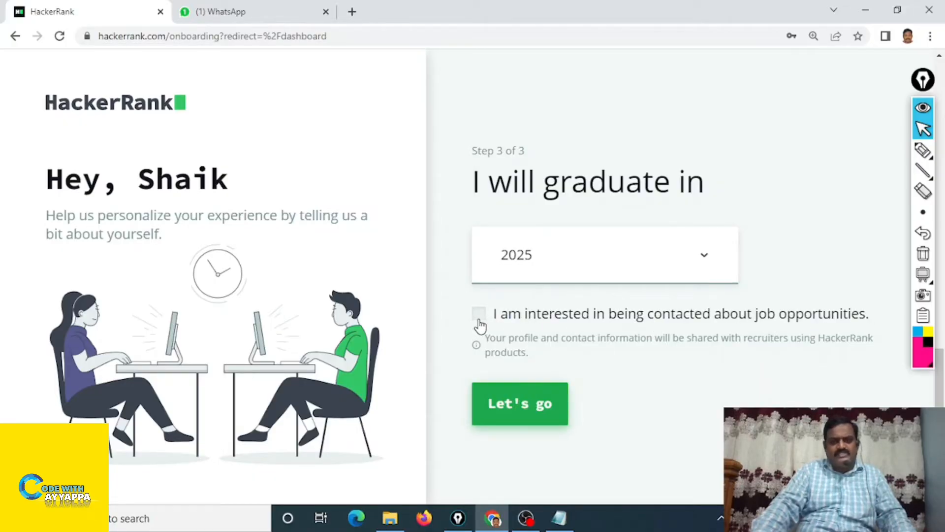
click(478, 313)
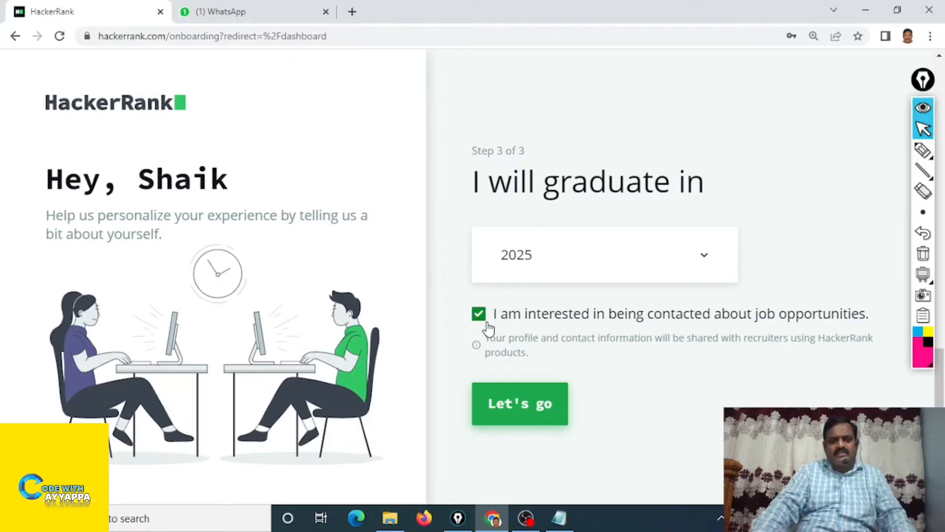
mouse_move(531, 409)
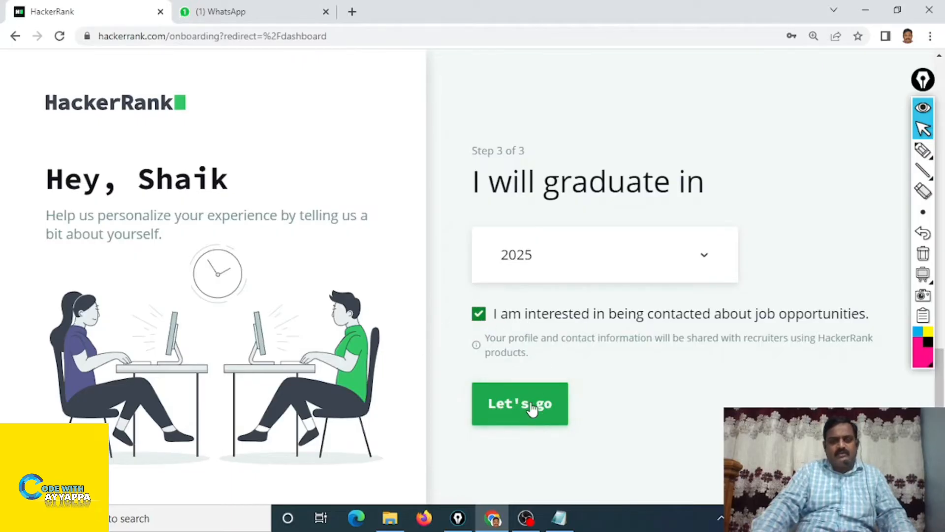
click(519, 403)
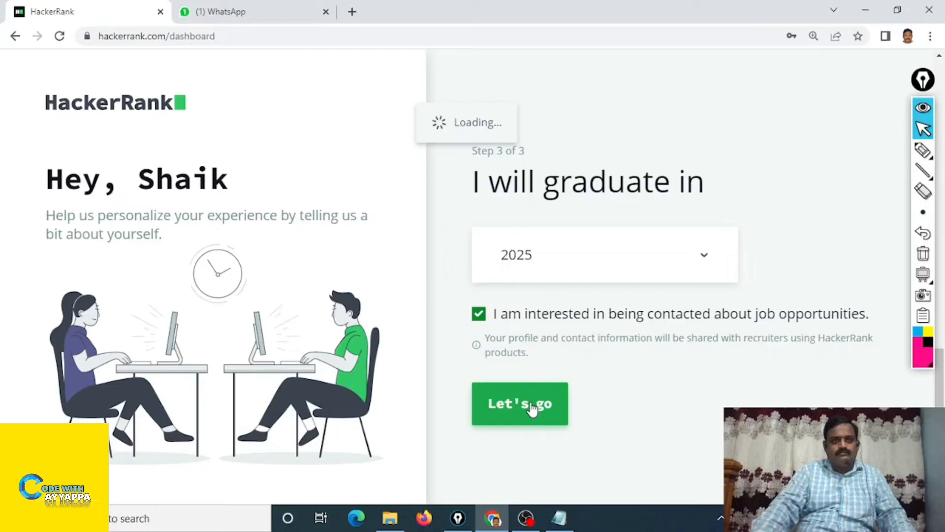
Close the Web3 event announcement on the dashboard and go to the Profile page
click(518, 403)
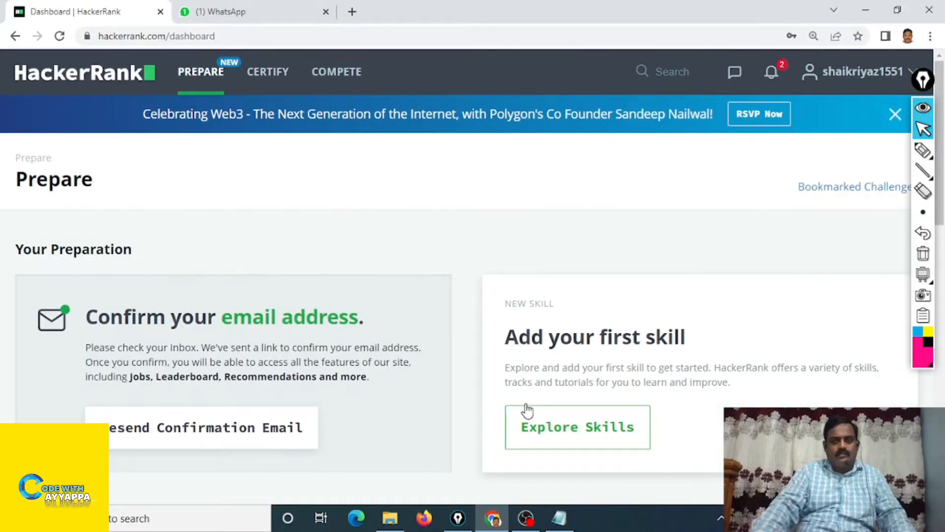
mouse_move(373, 284)
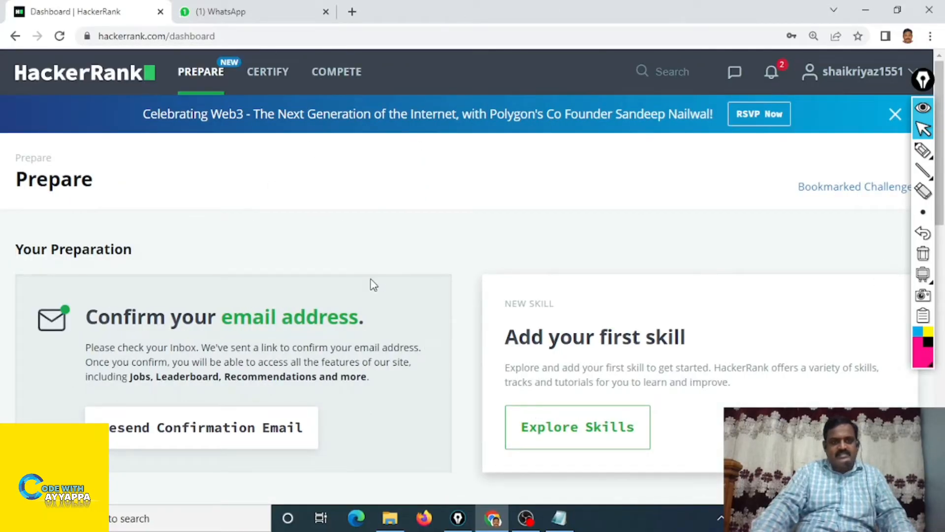
mouse_move(148, 329)
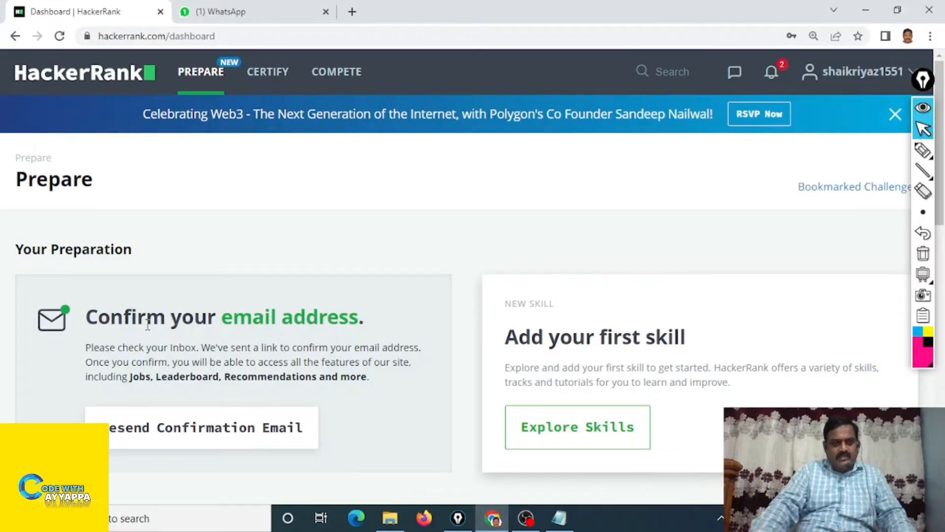
scroll(down, 3)
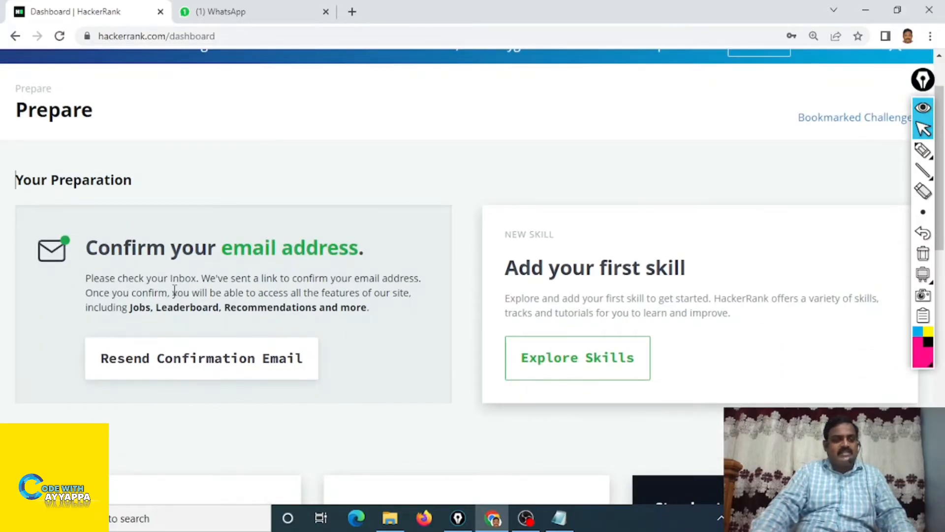
mouse_move(306, 278)
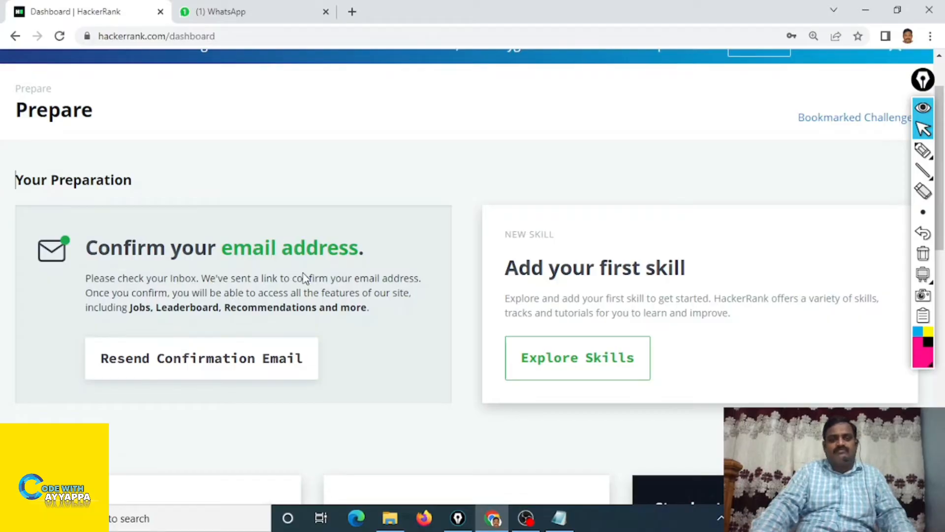
scroll(up, 3)
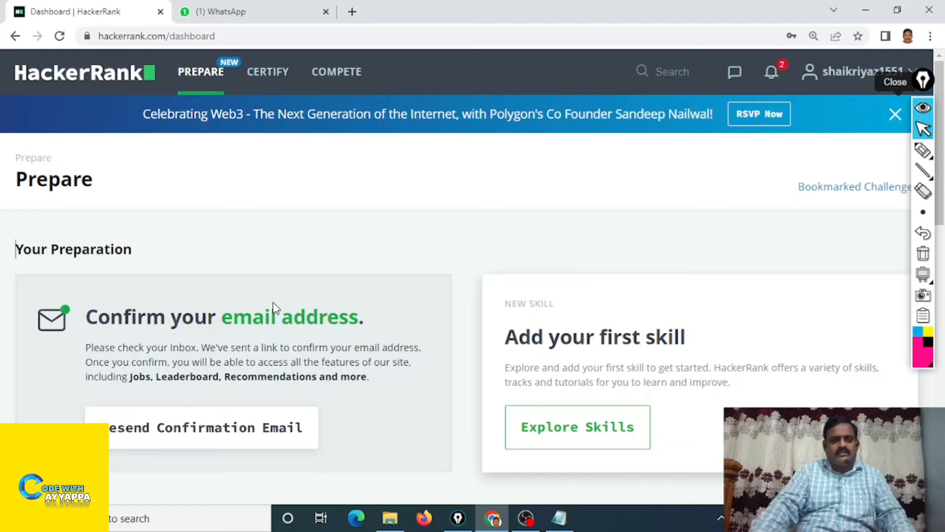
click(894, 114)
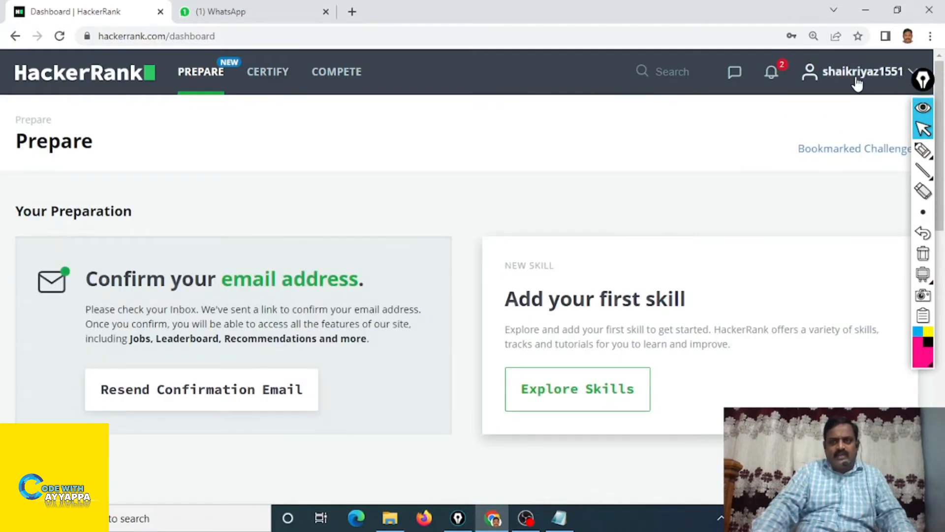
mouse_move(907, 81)
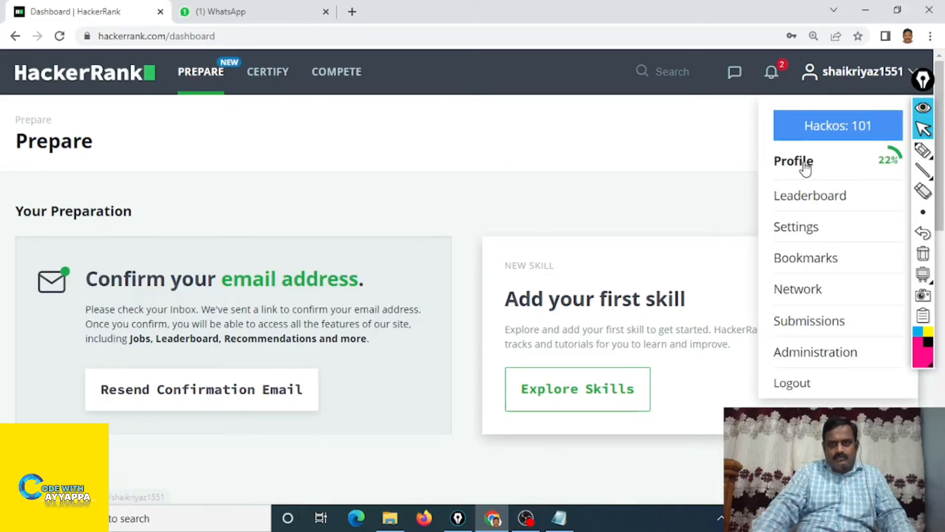
click(793, 160)
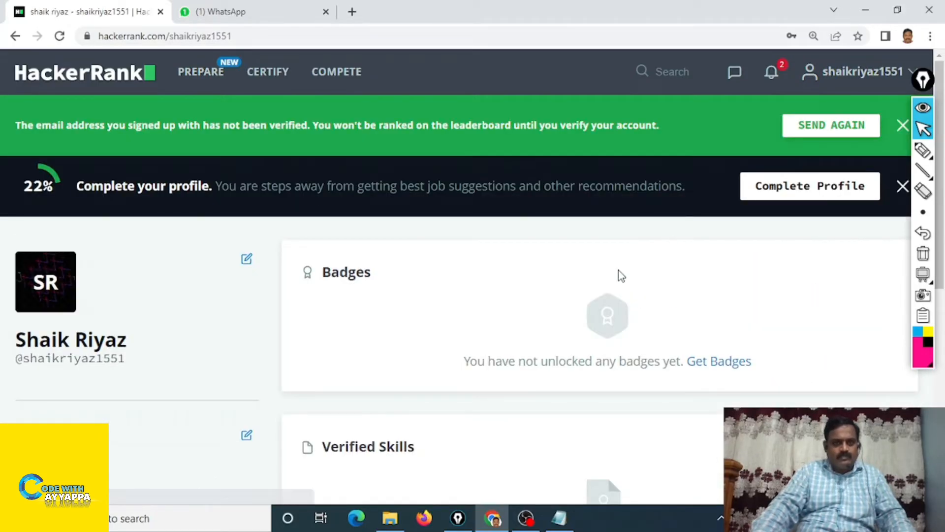
Review the profile details and close the green unverified-email banner
scroll(down, 3)
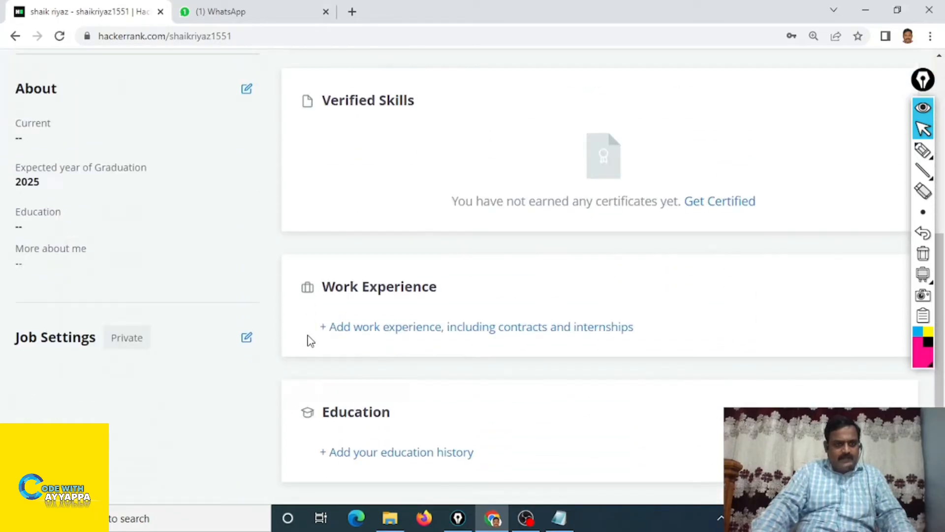
scroll(up, 3)
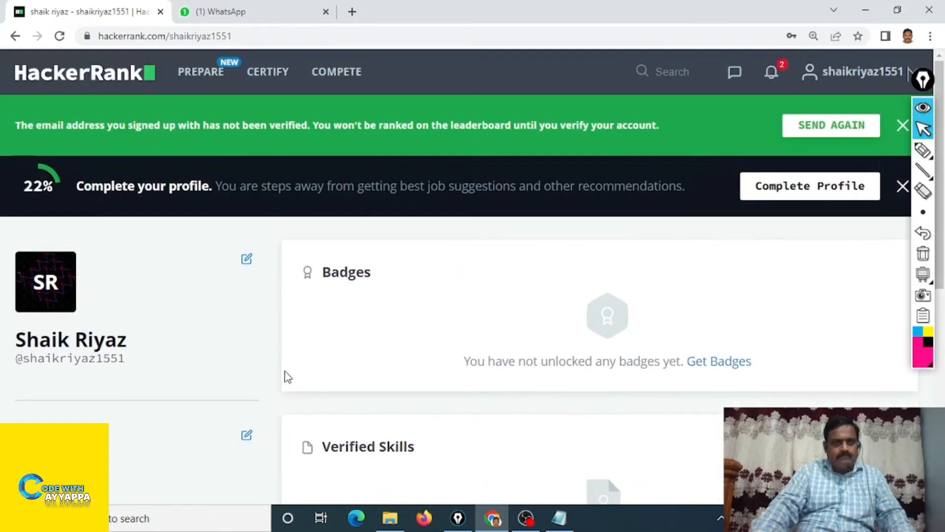
double_click(41, 358)
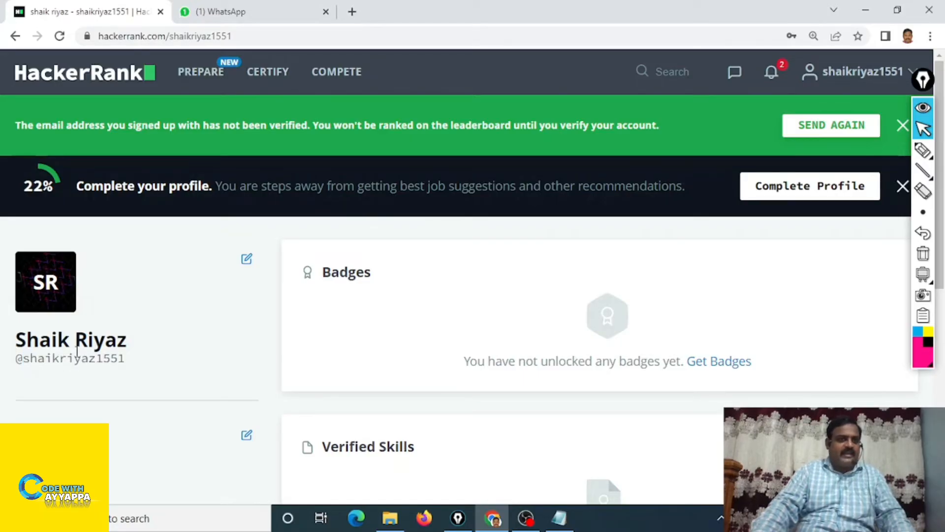
mouse_move(288, 365)
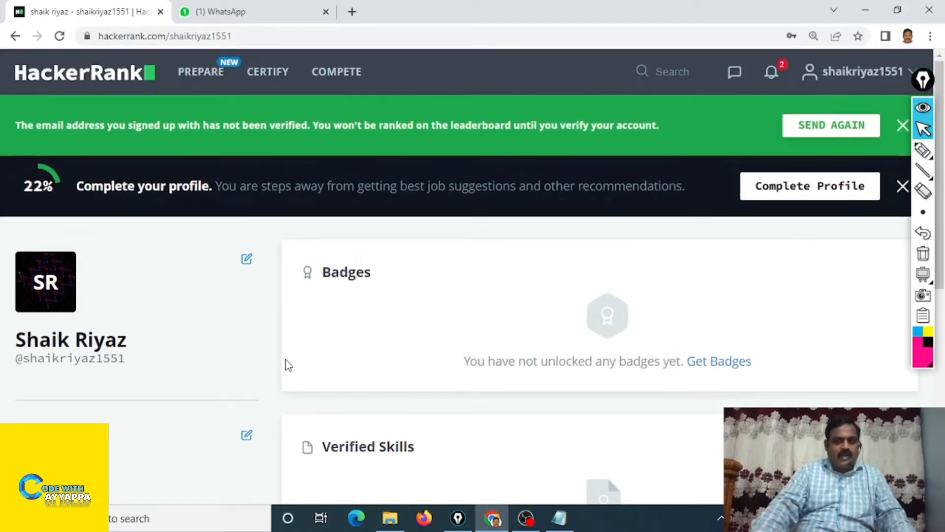
scroll(down, 3)
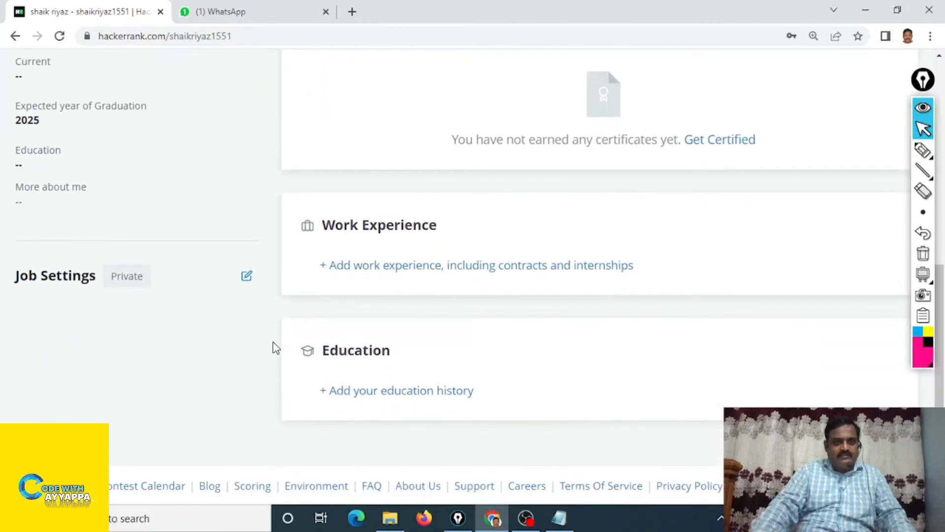
scroll(up, 3)
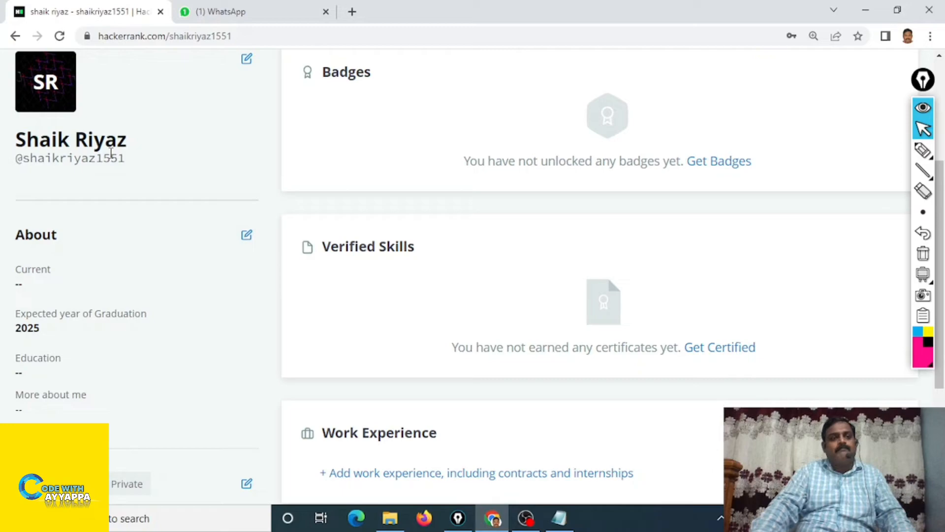
scroll(up, 3)
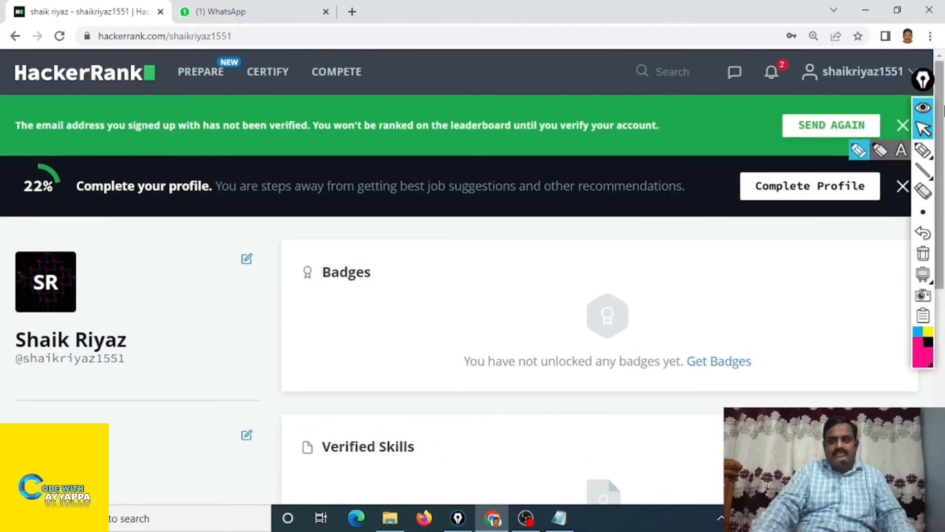
click(901, 125)
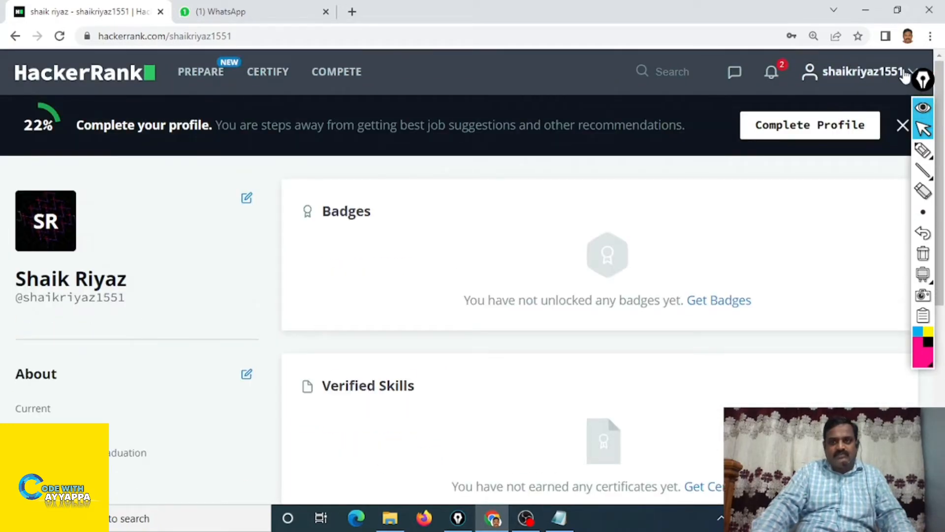
click(856, 71)
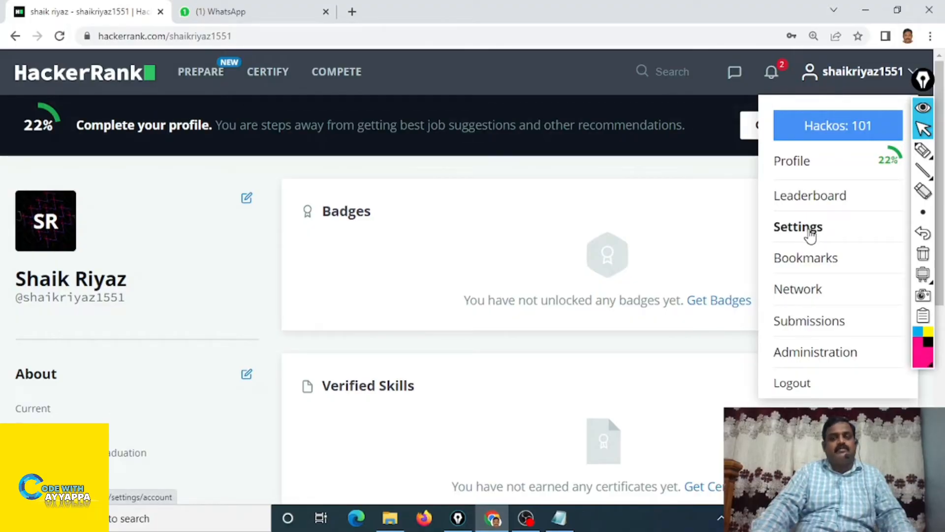
Open Settings from the account menu to view the username field
click(798, 226)
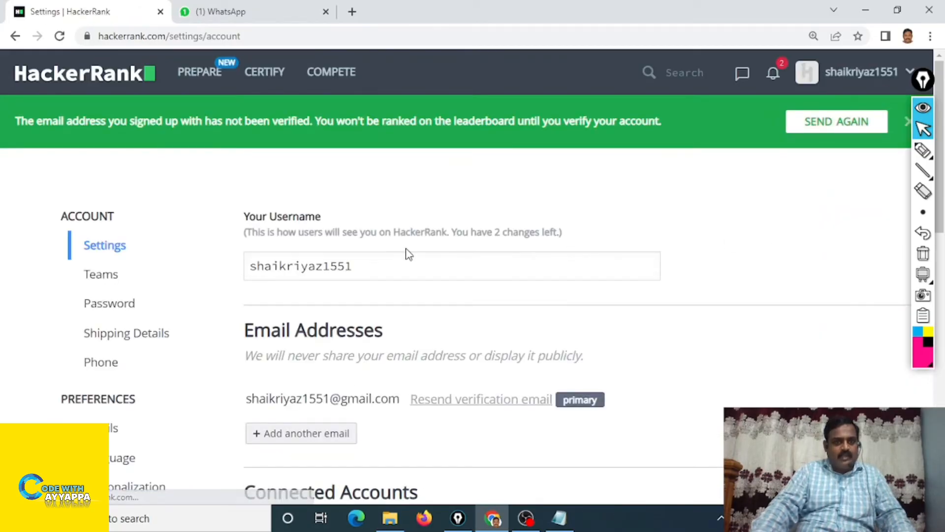
scroll(down, 3)
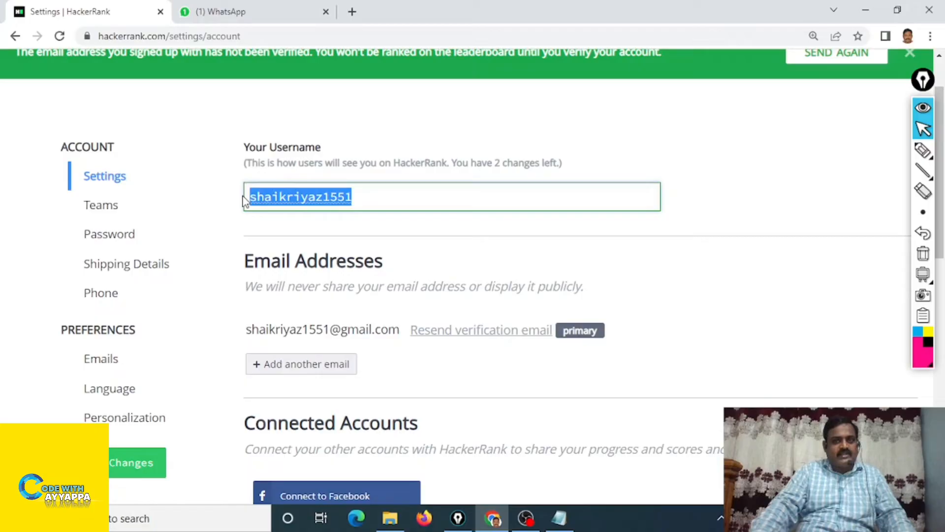
mouse_move(365, 234)
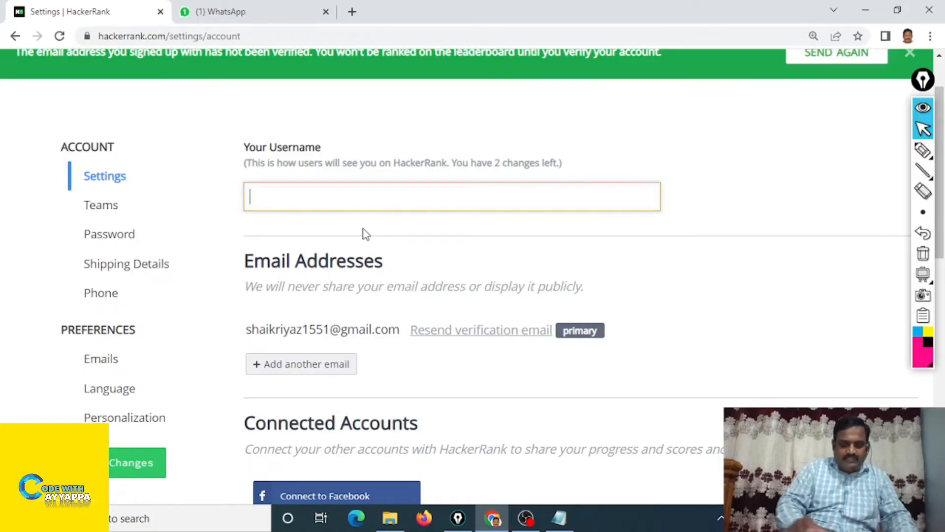
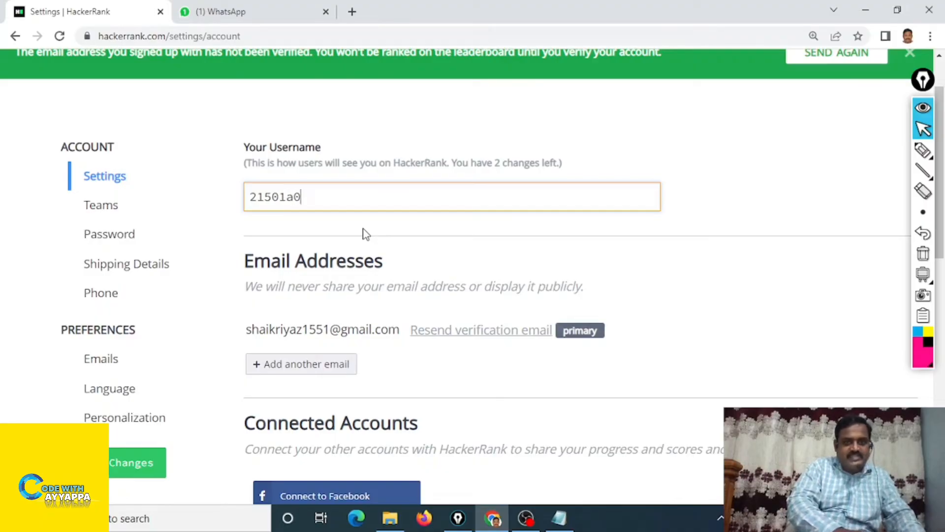
key(Backspace)
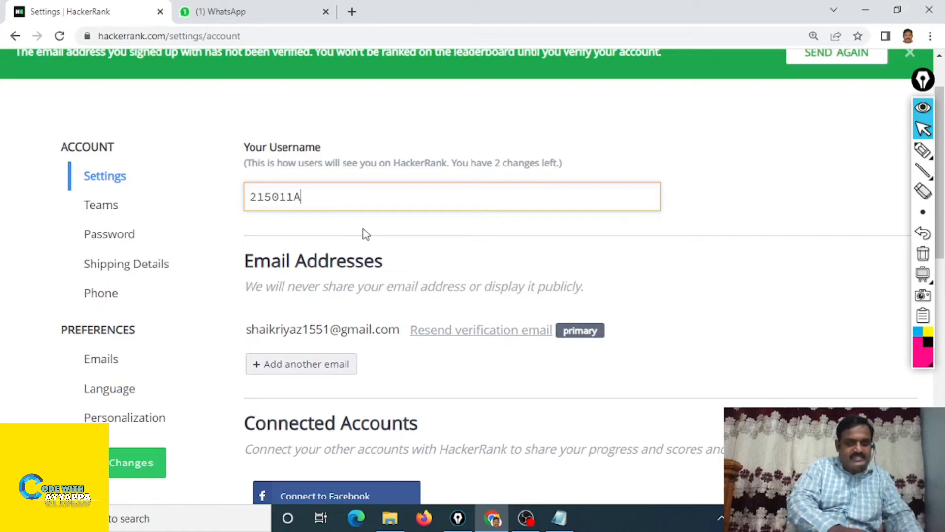
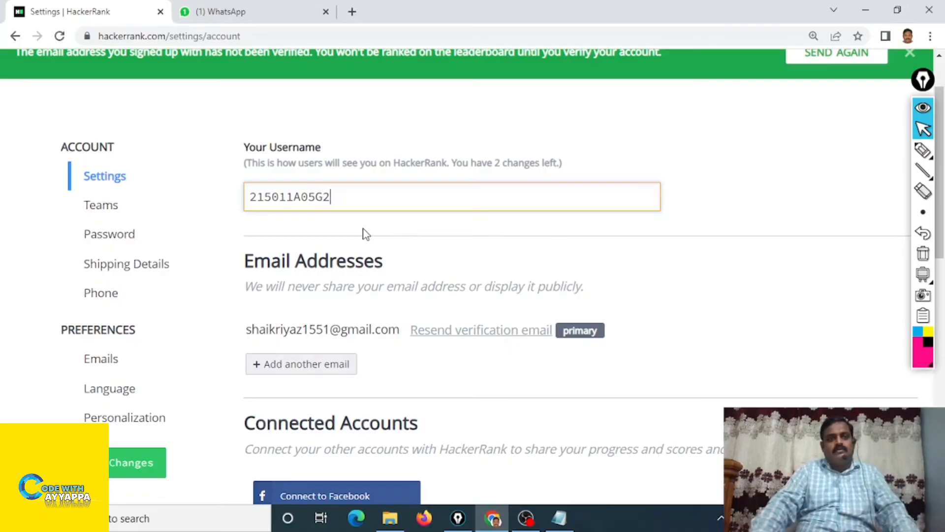
mouse_move(294, 180)
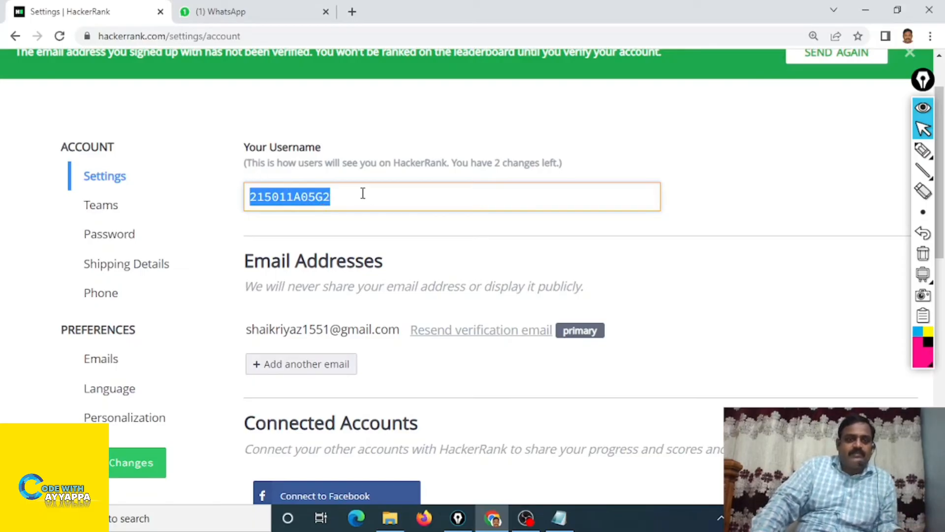
mouse_move(335, 207)
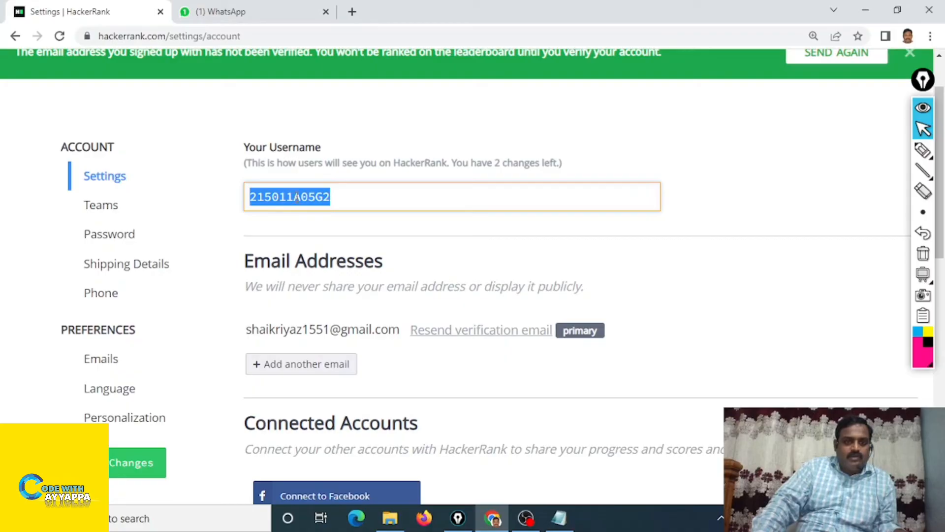
click(405, 197)
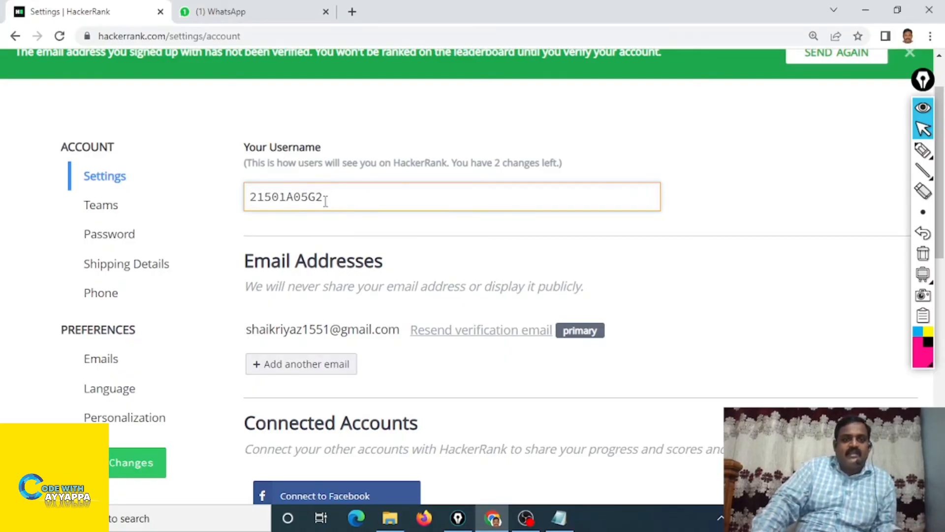
scroll(down, 3)
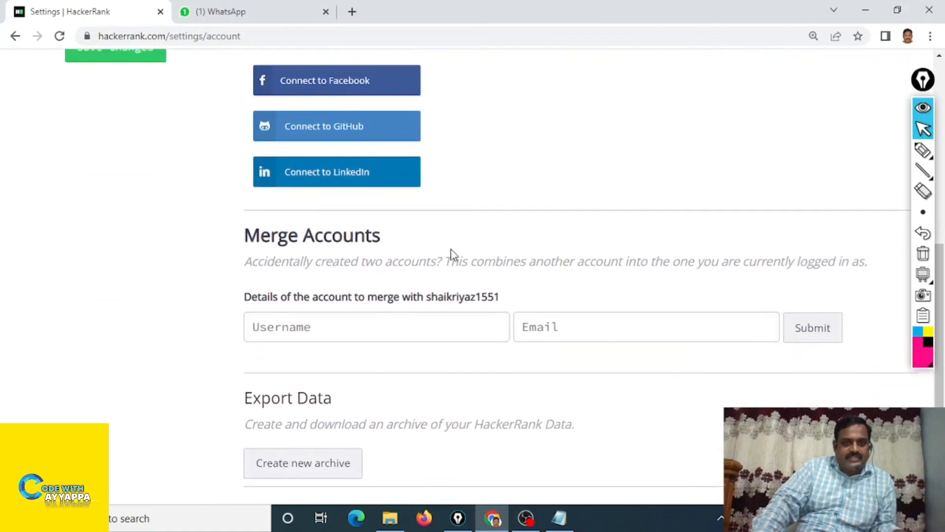
click(115, 48)
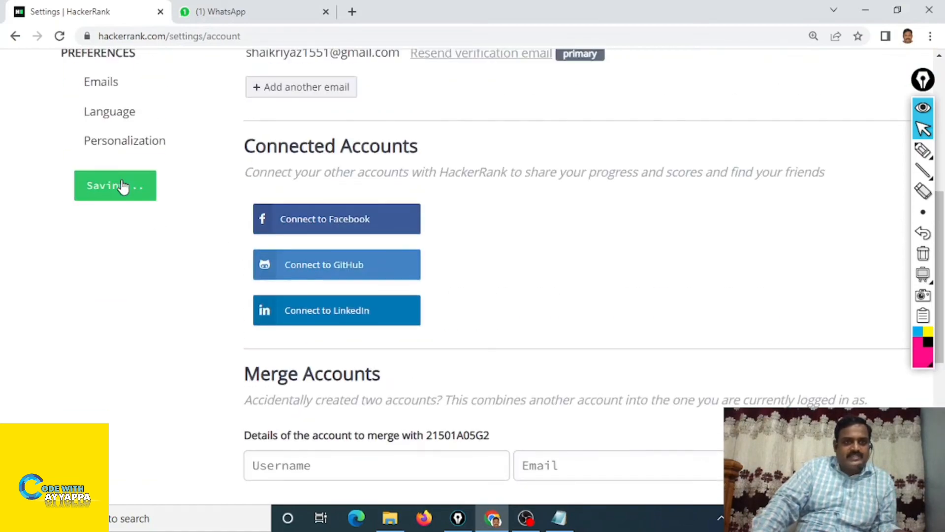
click(114, 185)
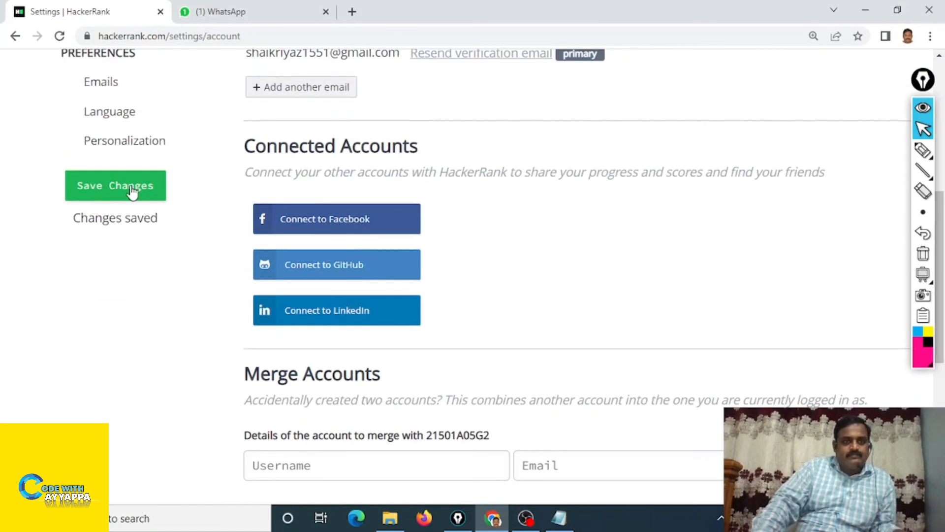
scroll(up, 3)
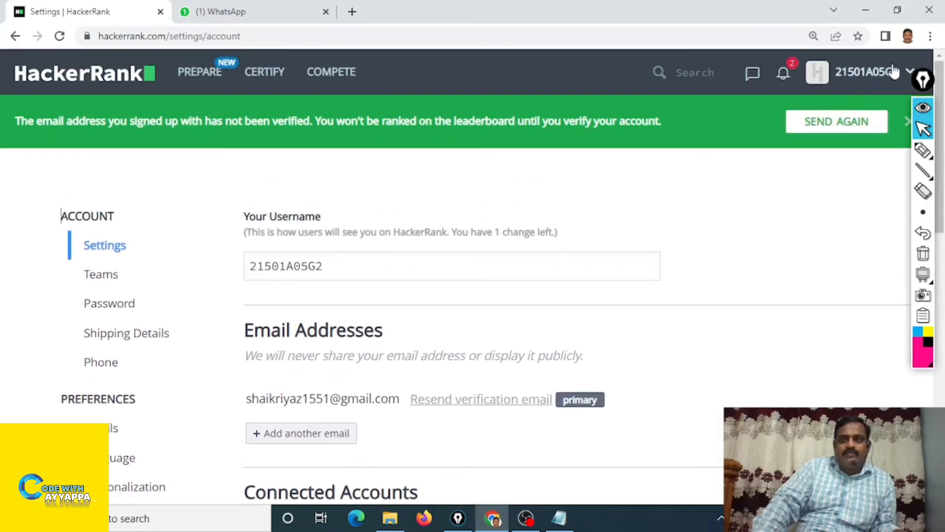
mouse_move(874, 100)
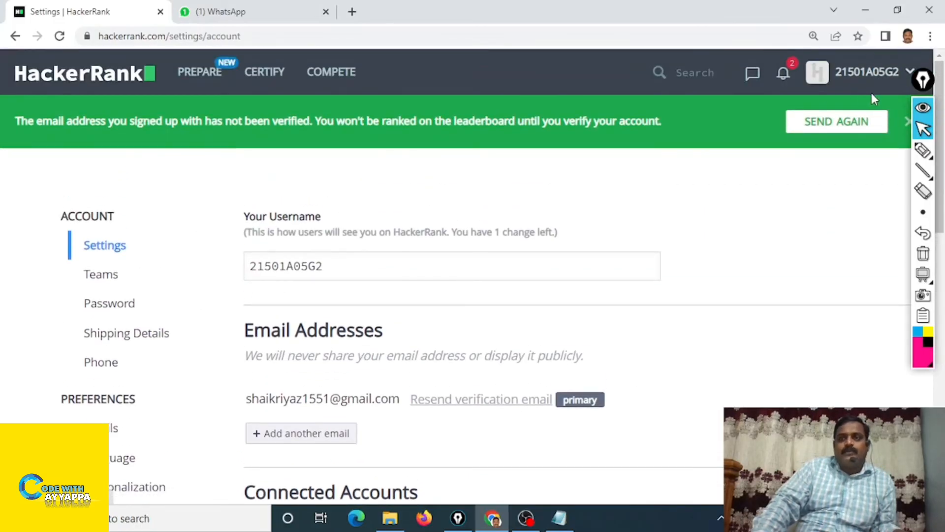
mouse_move(871, 84)
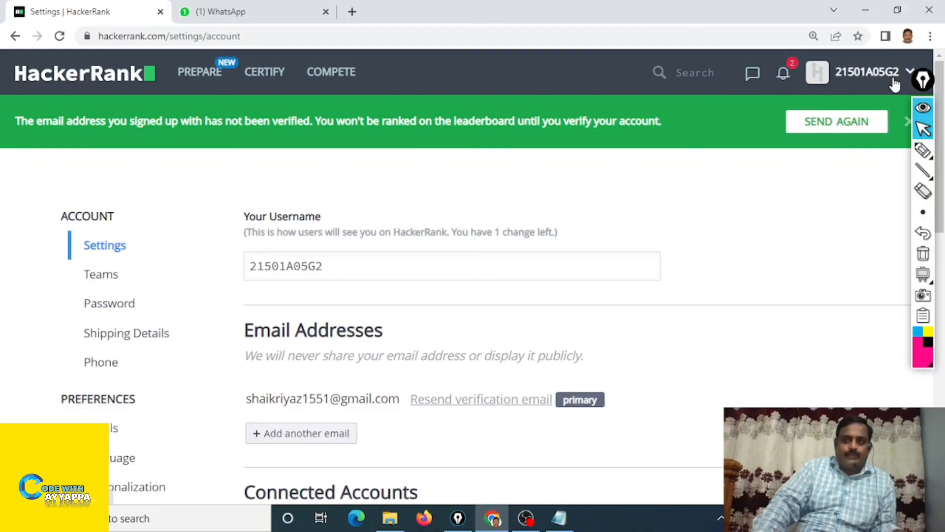
mouse_move(818, 80)
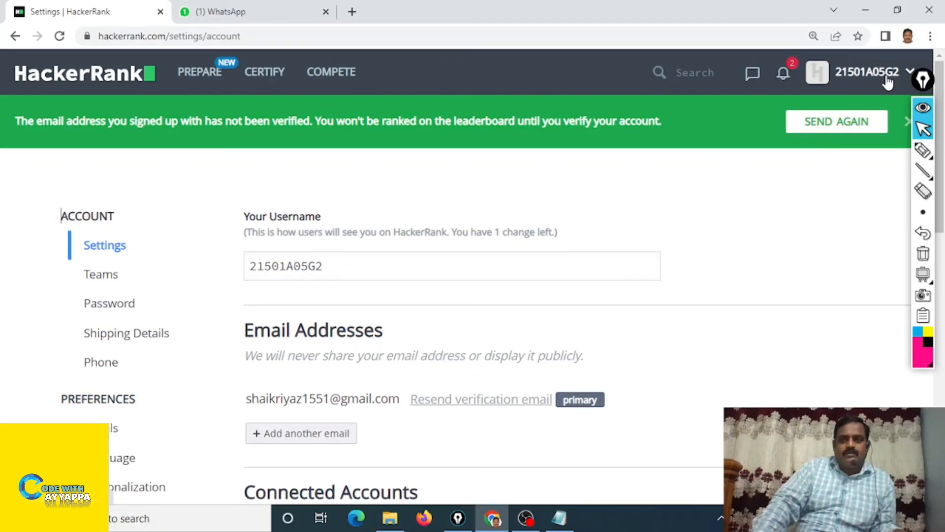
mouse_move(783, 81)
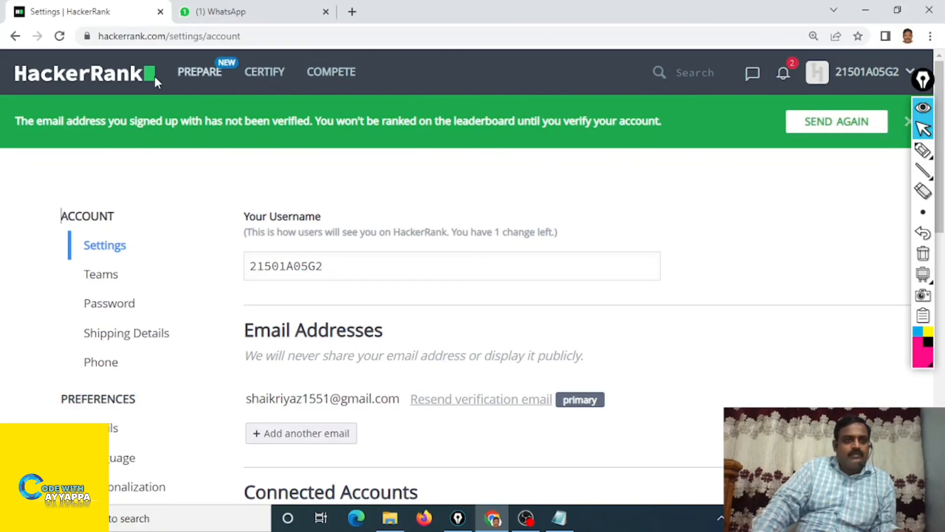
Return to the dashboard via the HackerRank logo and scroll to Prepare By Topics
click(82, 72)
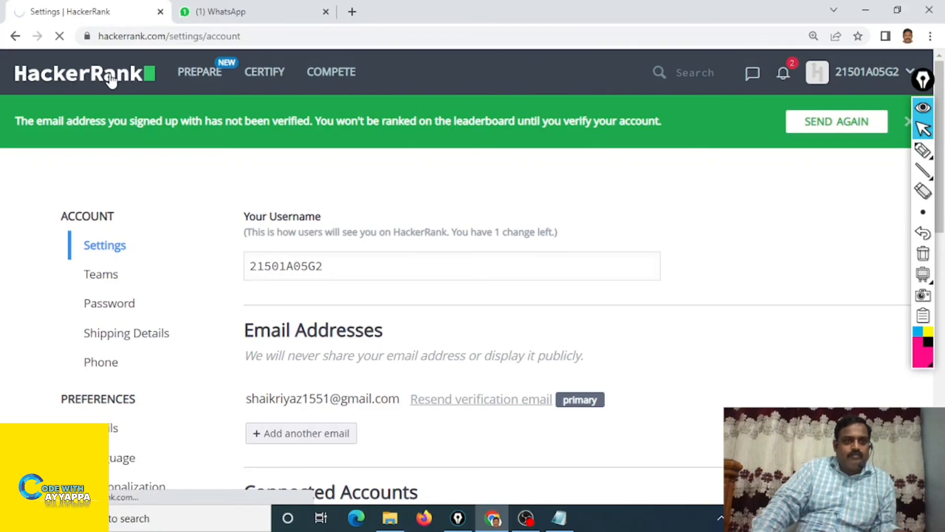
click(84, 72)
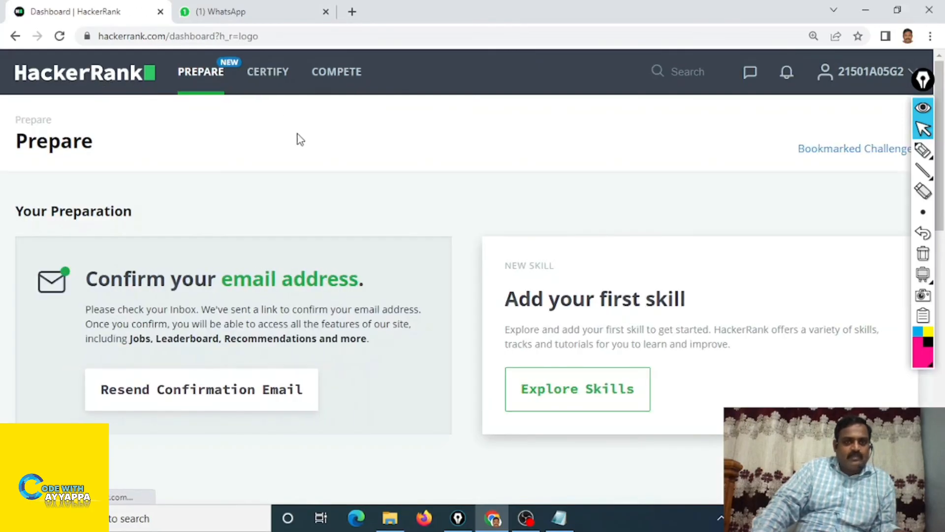
scroll(down, 3)
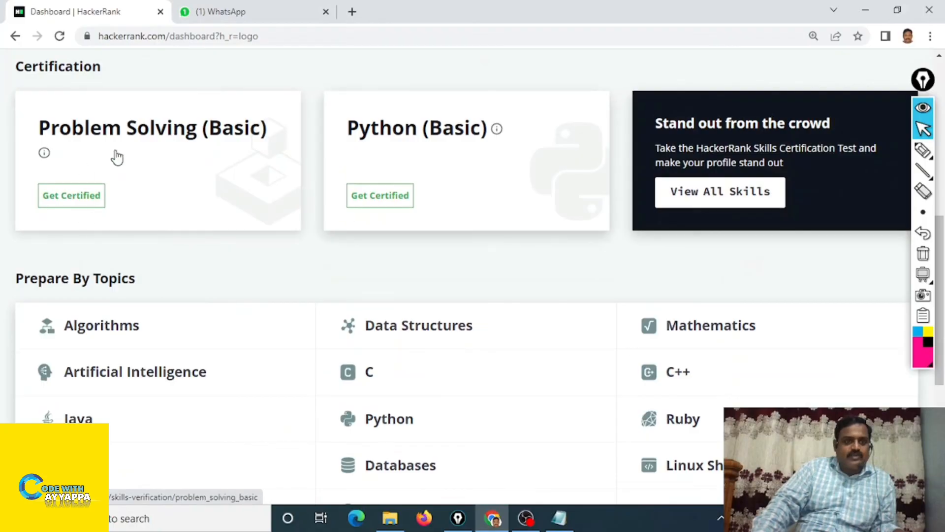
scroll(down, 3)
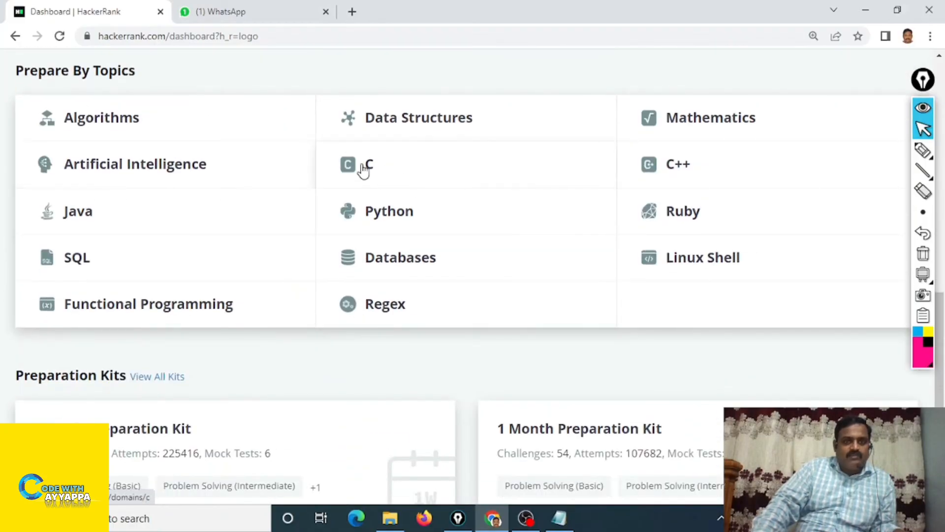
Open the C topic's practice challenges and close the email verification banner
click(370, 164)
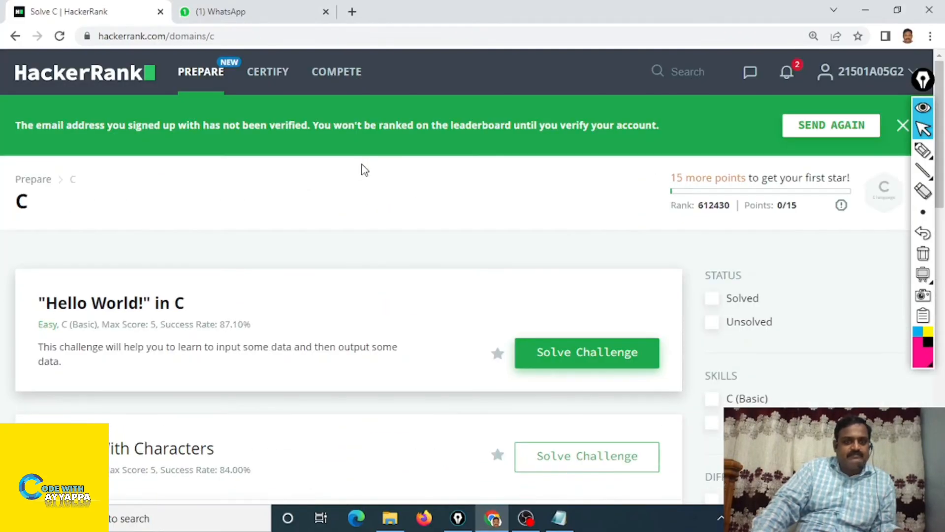
scroll(down, 3)
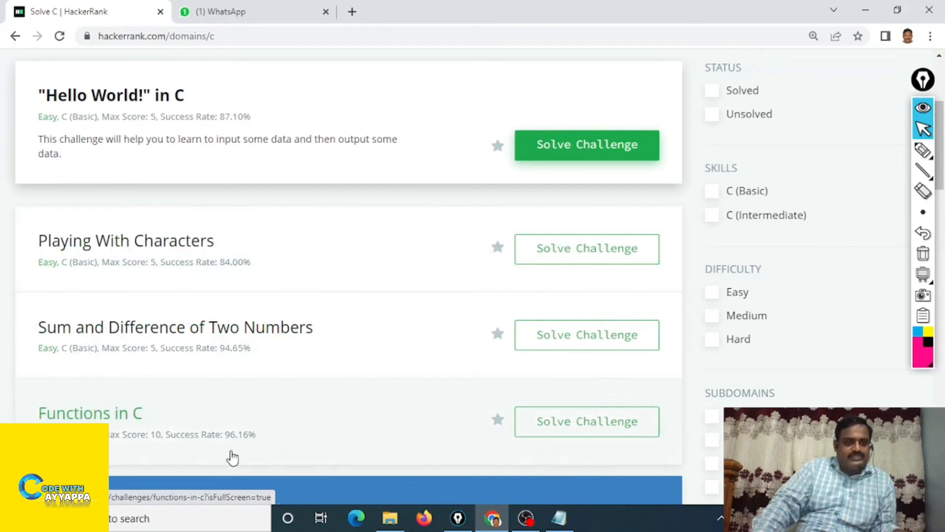
scroll(up, 3)
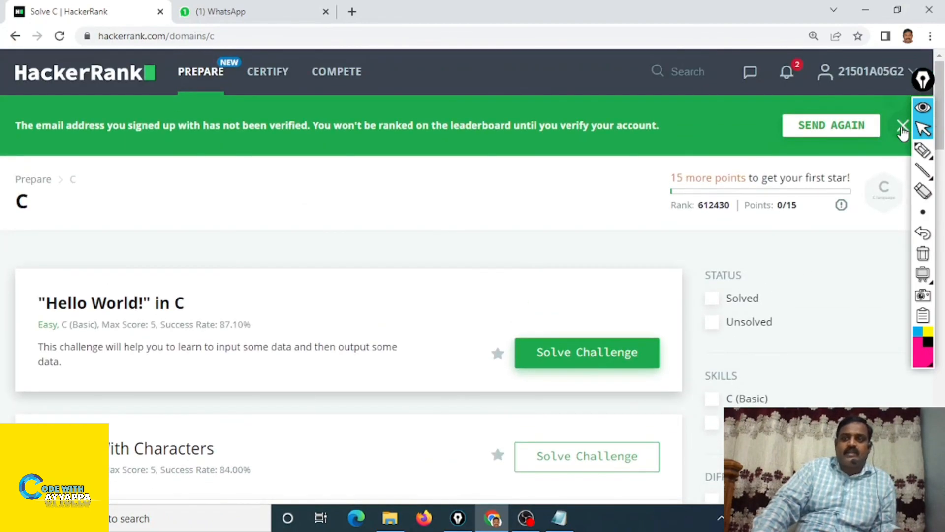
click(903, 125)
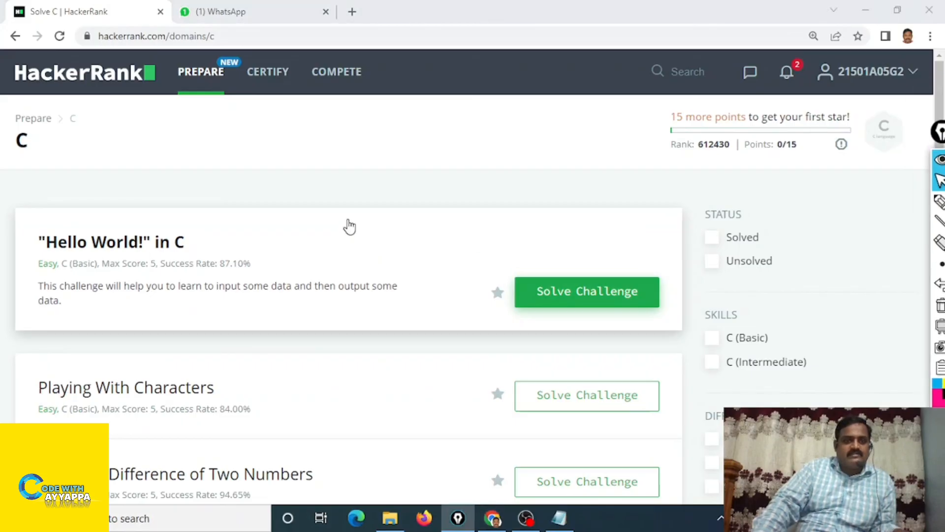